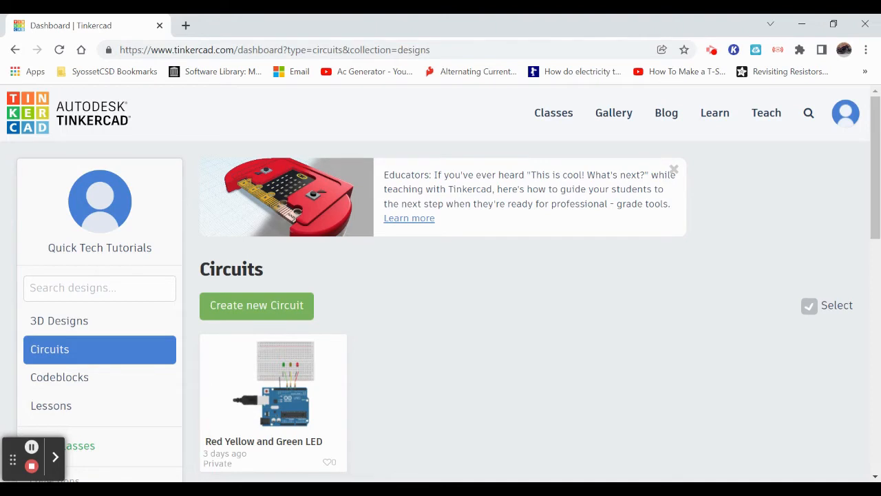
mouse_move(62, 321)
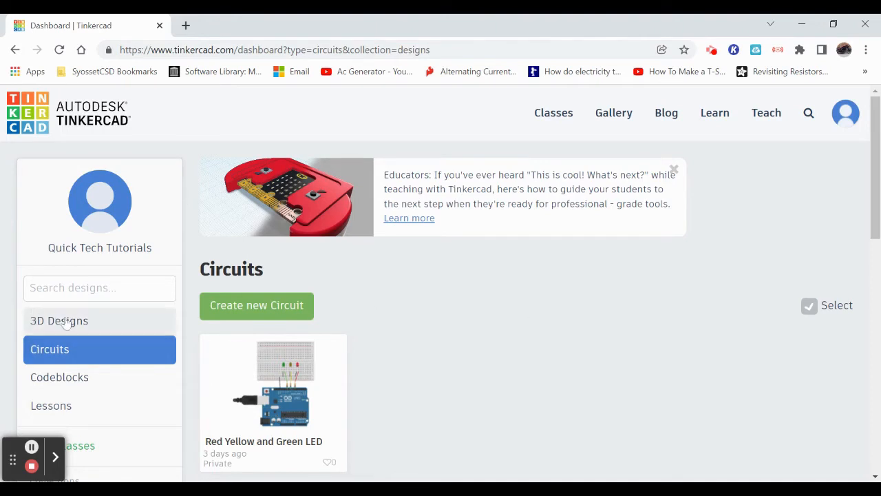
mouse_move(6, 347)
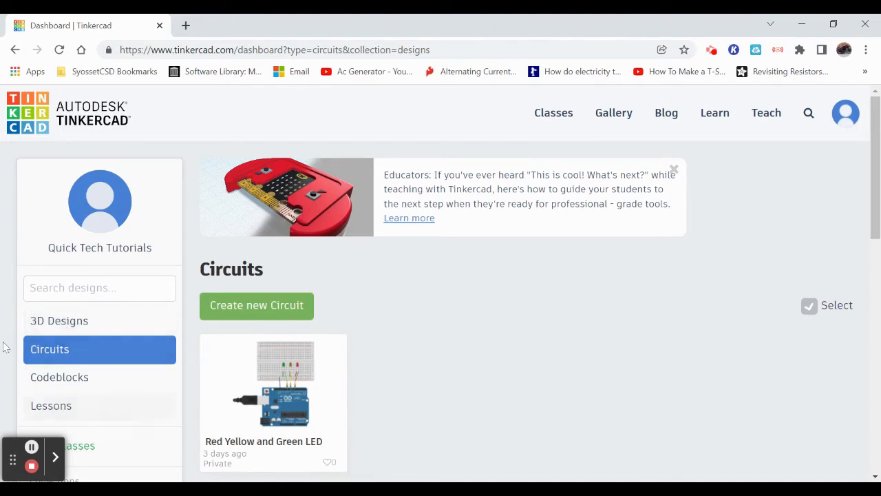
mouse_move(127, 350)
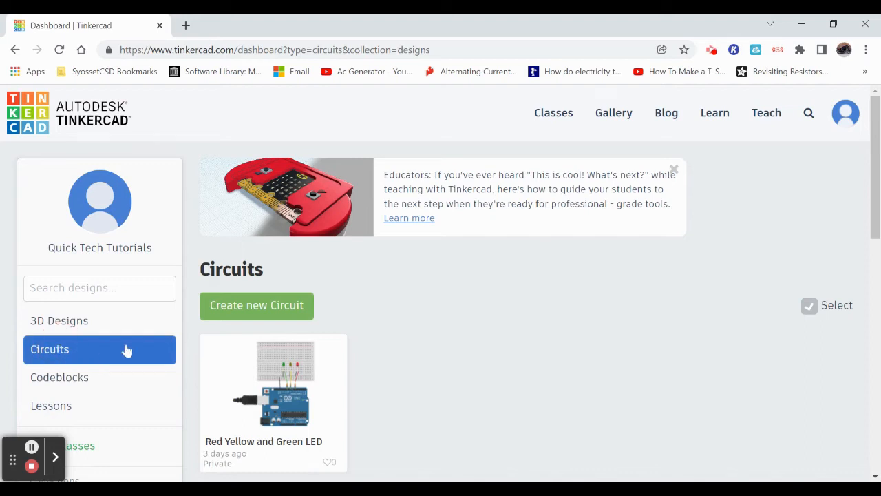
mouse_move(460, 328)
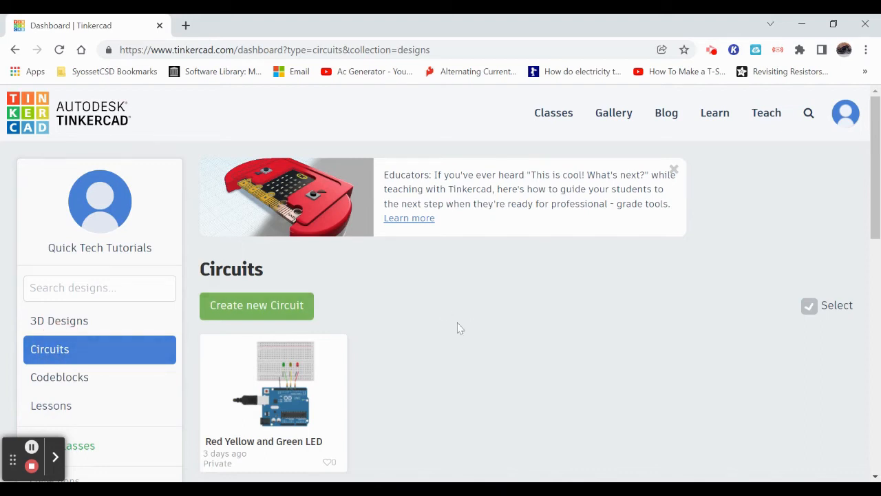
mouse_move(349, 371)
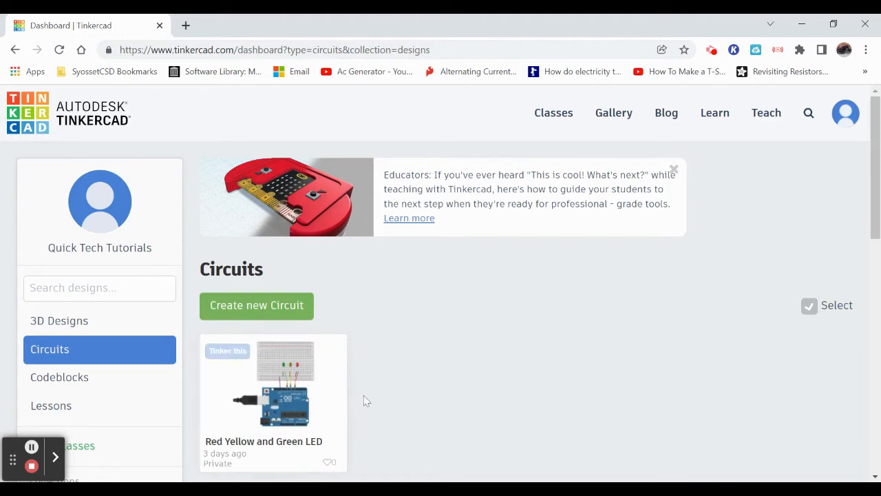
Step: Create a new blank circuit design from the Circuits dashboard
scroll("down", 3)
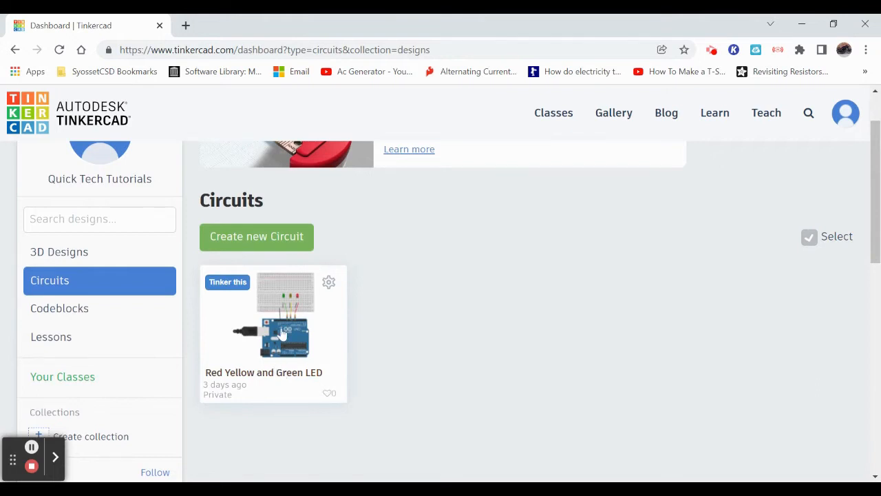
mouse_move(226, 288)
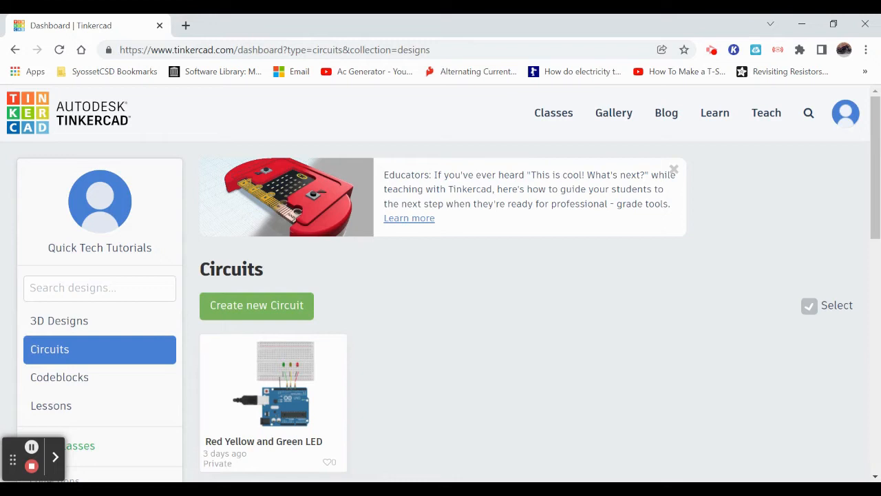
left_click(256, 305)
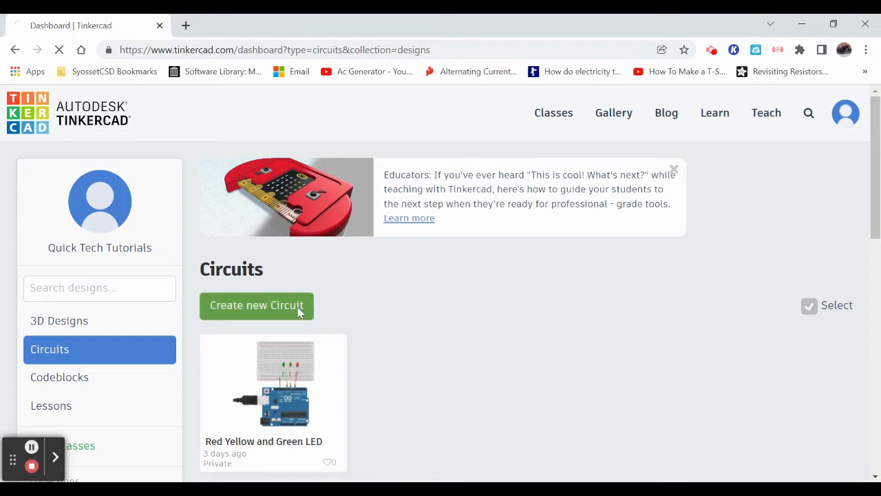
Step: Browse the component categories to Starters > Basic, then Starters > Arduino
left_click(256, 305)
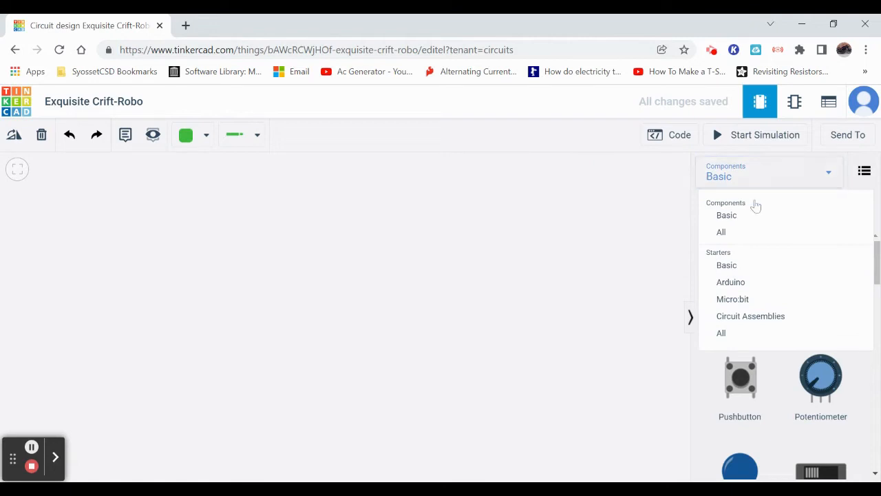
mouse_move(727, 261)
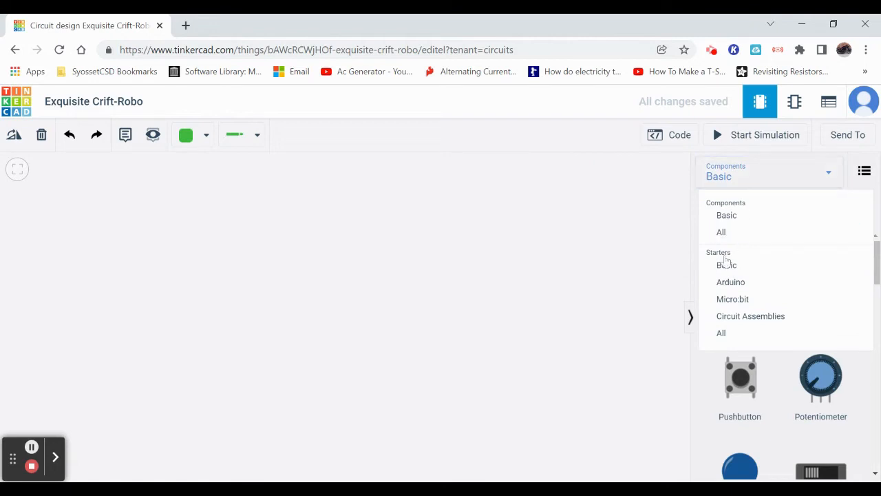
left_click(727, 264)
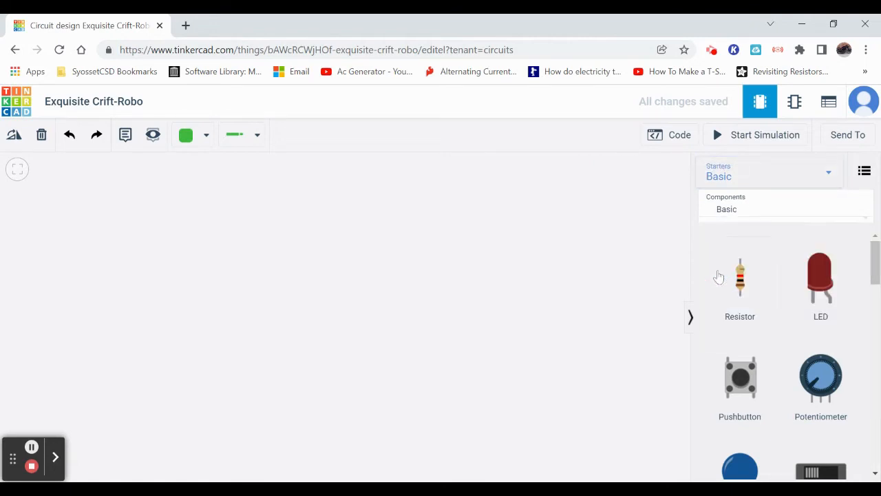
scroll("down", 3)
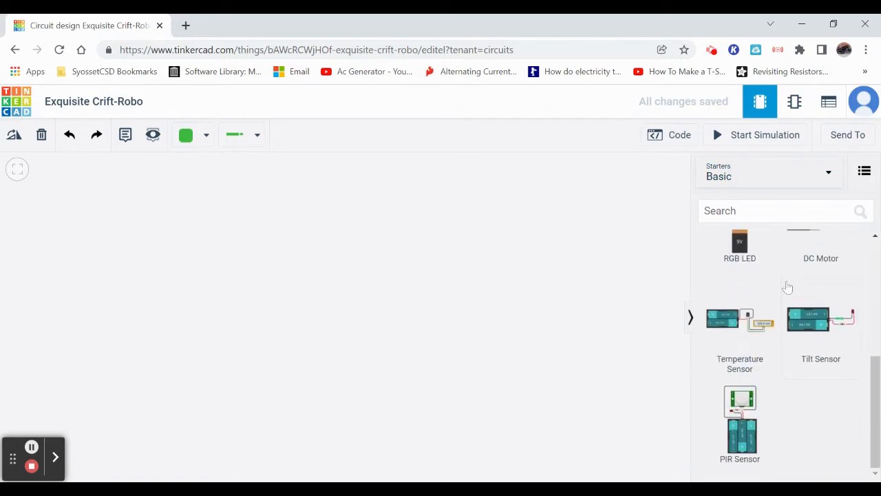
left_click(768, 172)
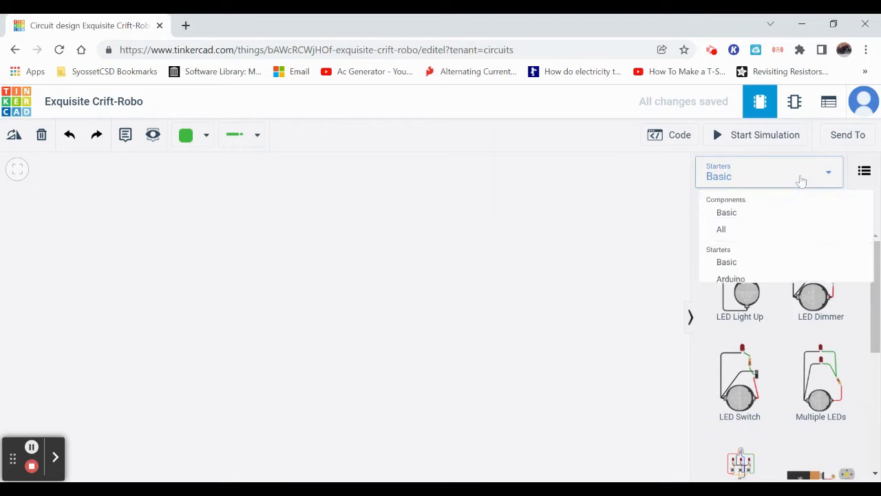
left_click(729, 279)
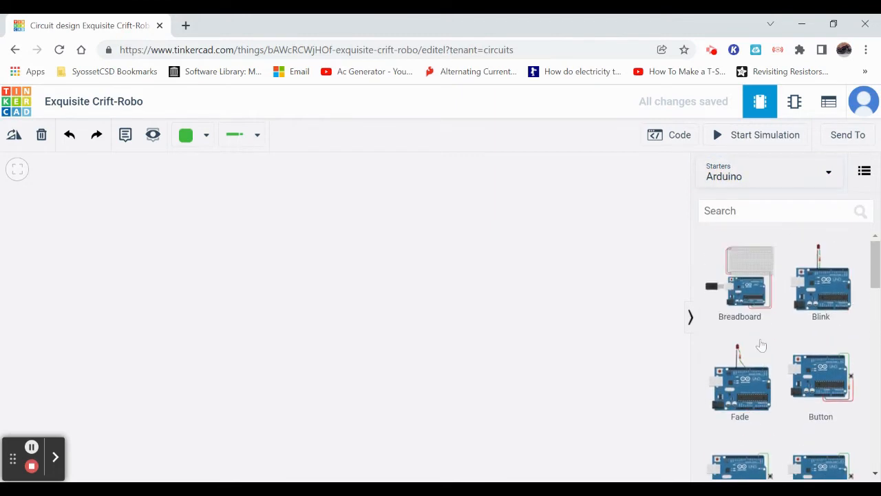
mouse_move(805, 242)
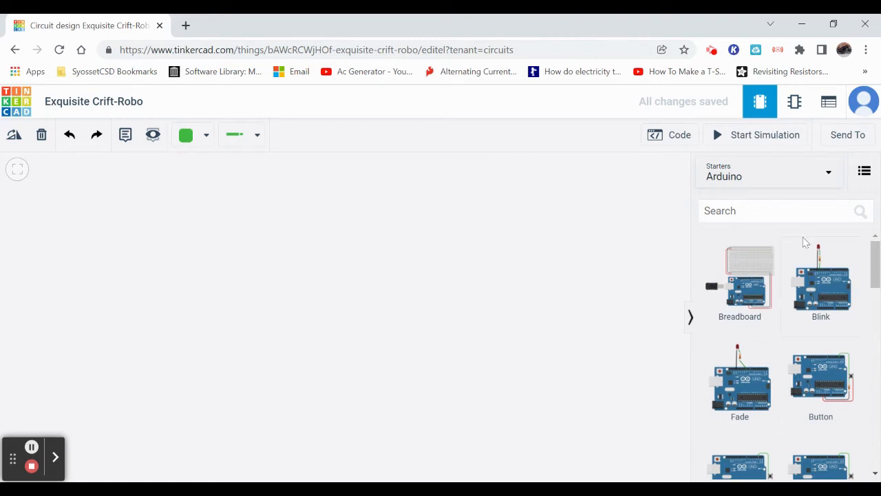
Step: Switch the library to Components > Basic and scroll the parts down to the multimeter
left_click(768, 172)
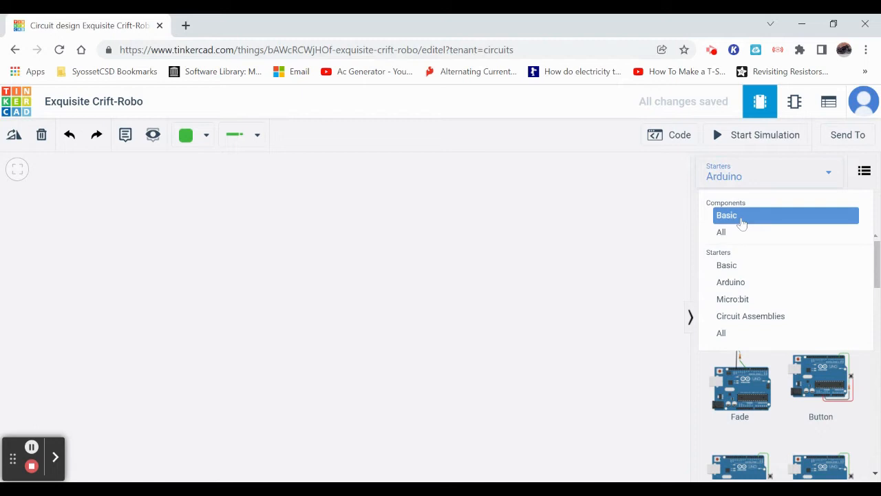
left_click(740, 215)
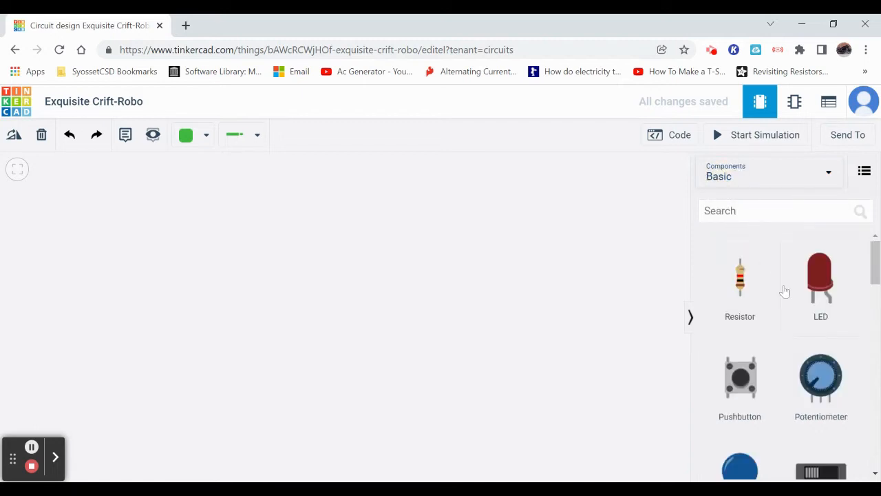
scroll("down", 3)
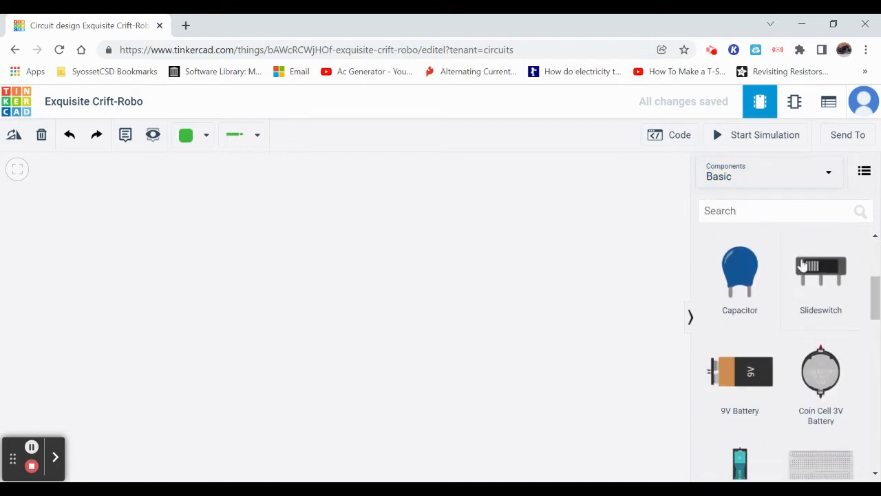
scroll("down", 3)
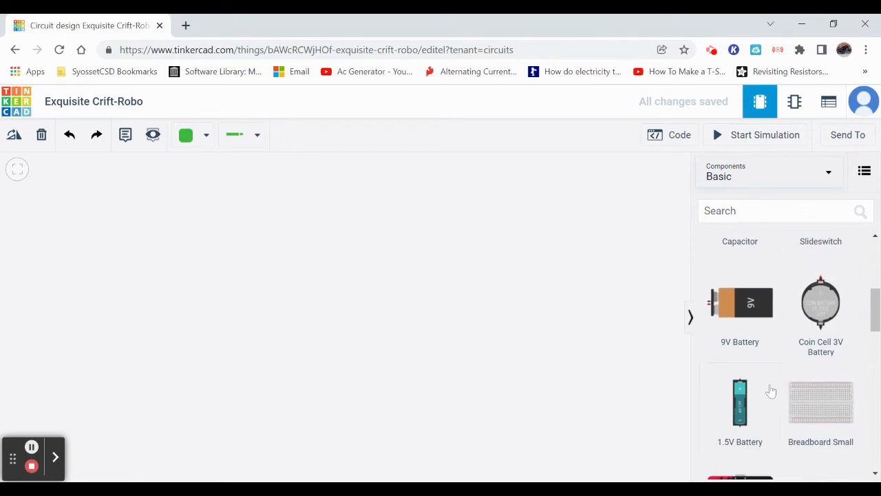
scroll("down", 3)
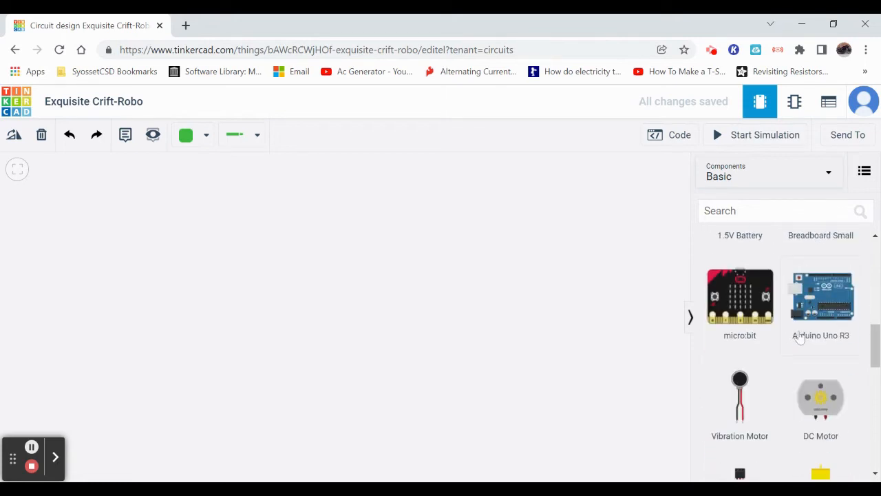
scroll("down", 3)
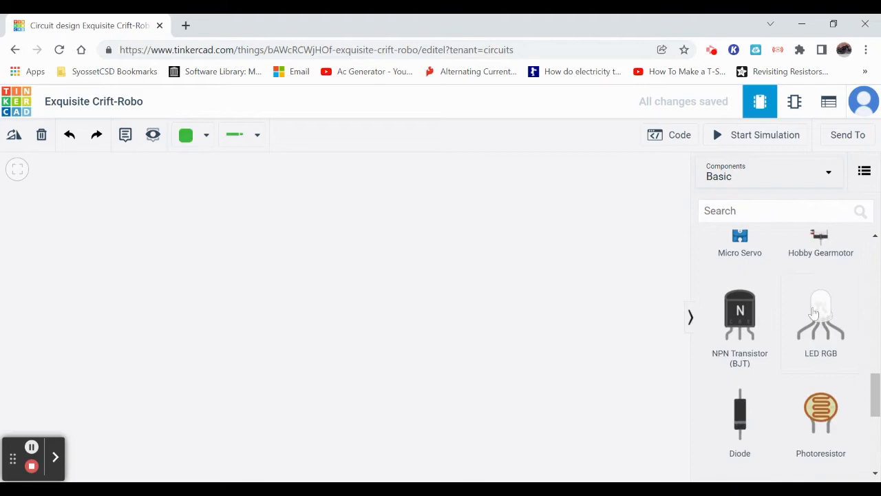
scroll("down", 3)
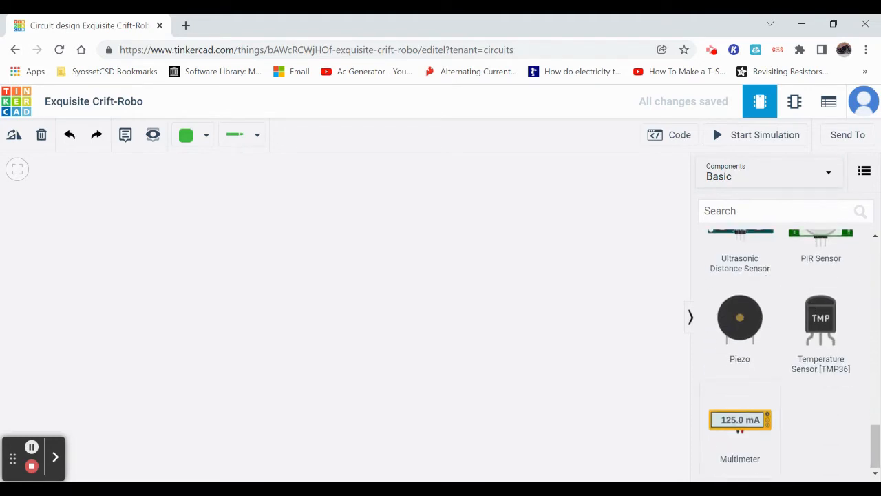
left_click(768, 170)
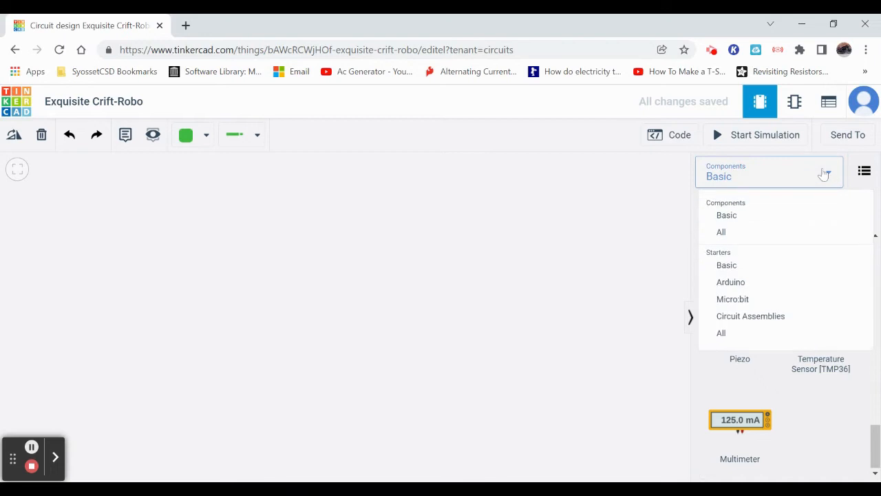
left_click(722, 231)
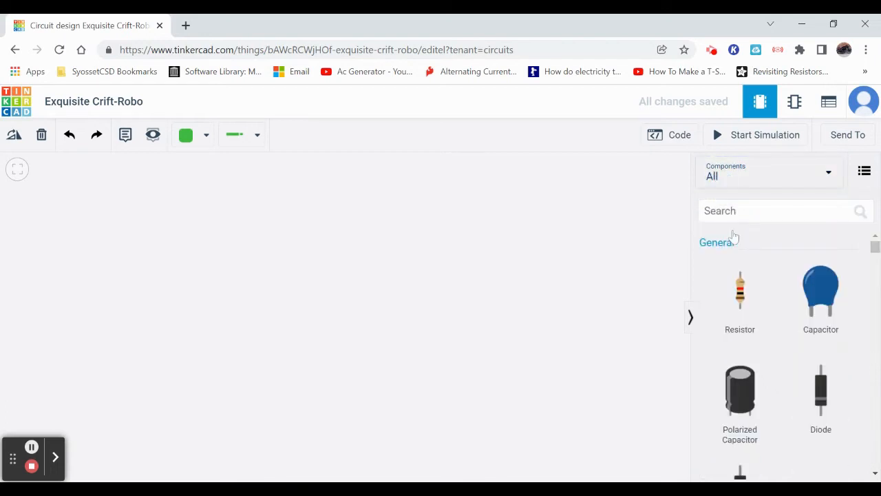
scroll("down", 3)
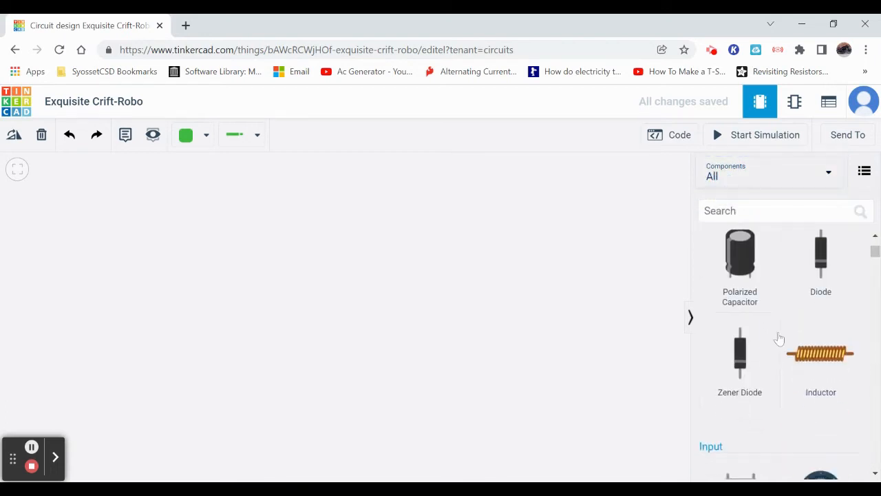
scroll("down", 3)
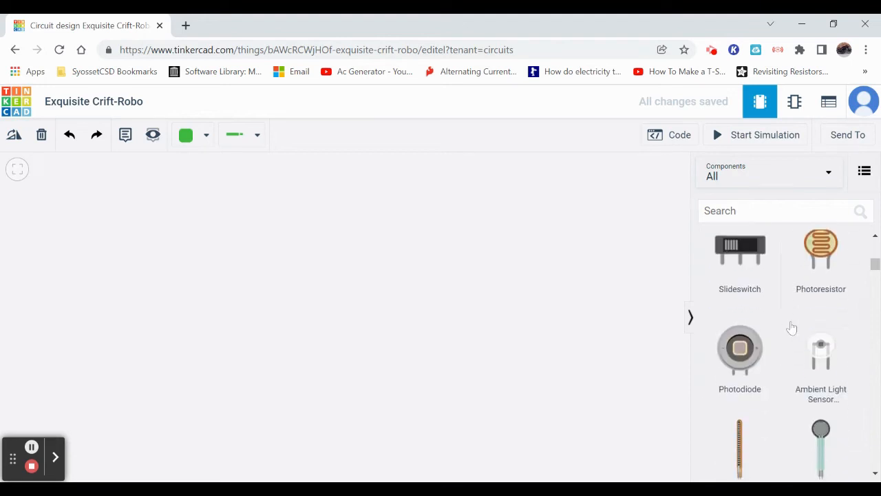
scroll("down", 3)
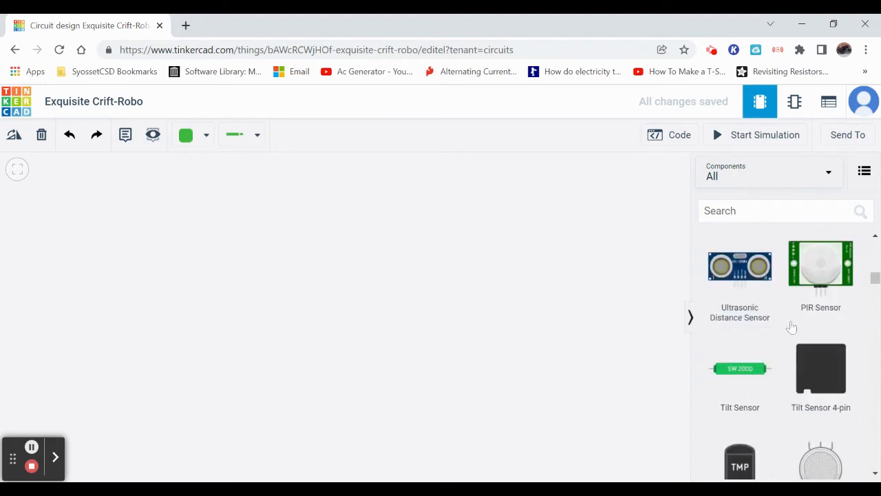
scroll("down", 3)
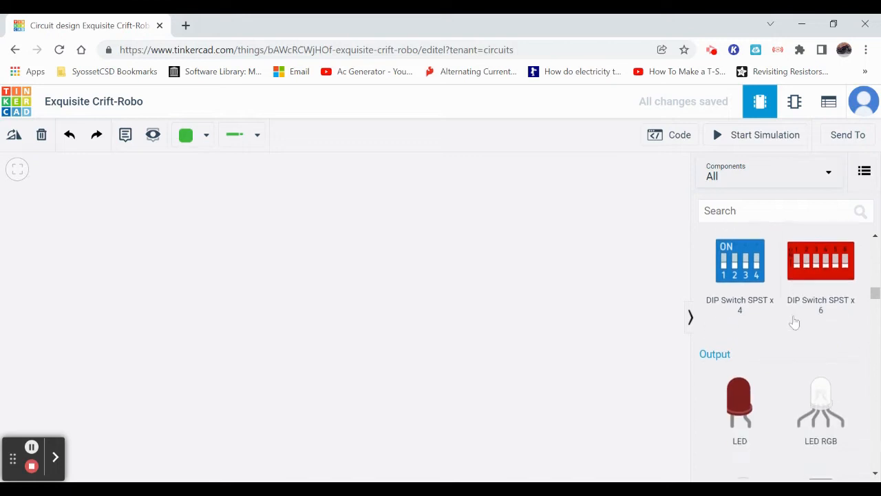
scroll("down", 3)
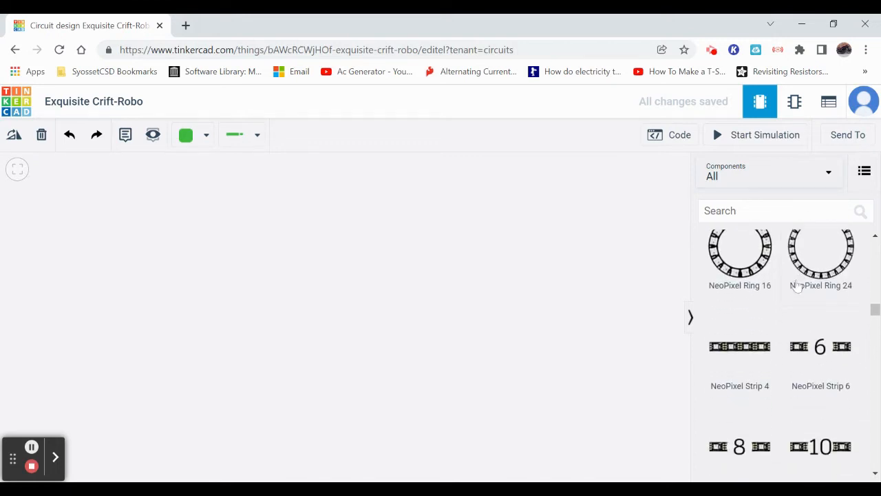
scroll("down", 3)
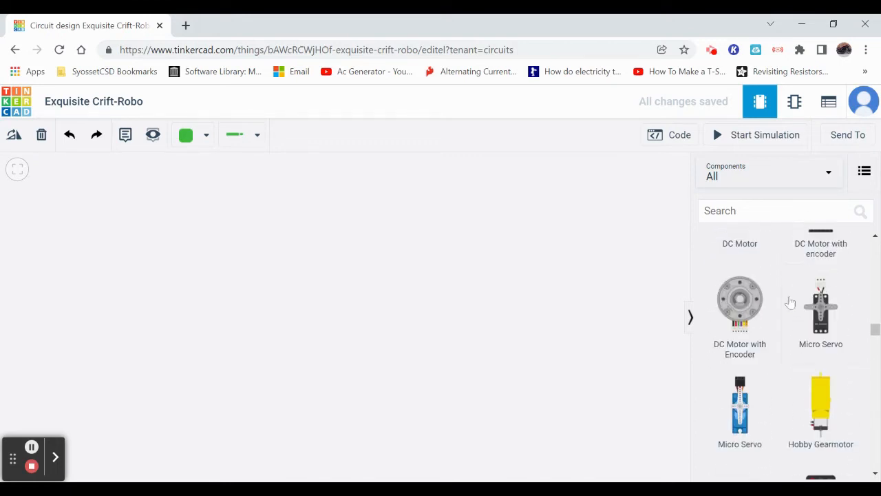
scroll("down", 3)
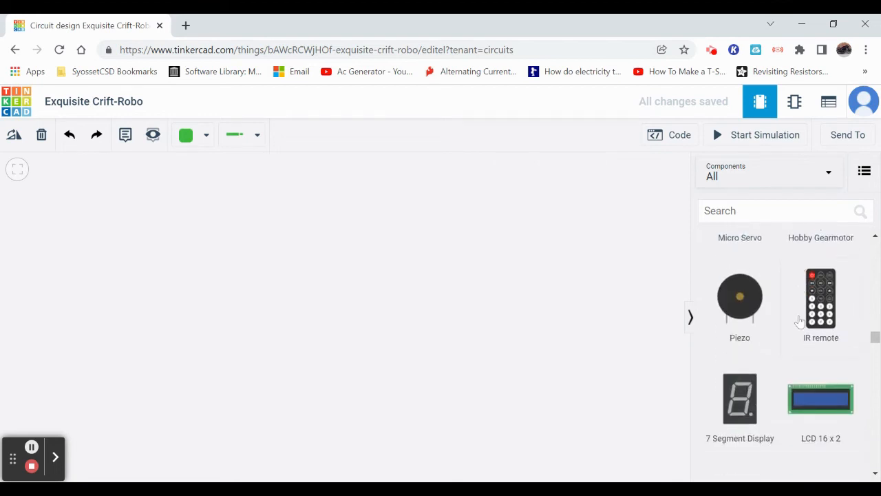
scroll("down", 3)
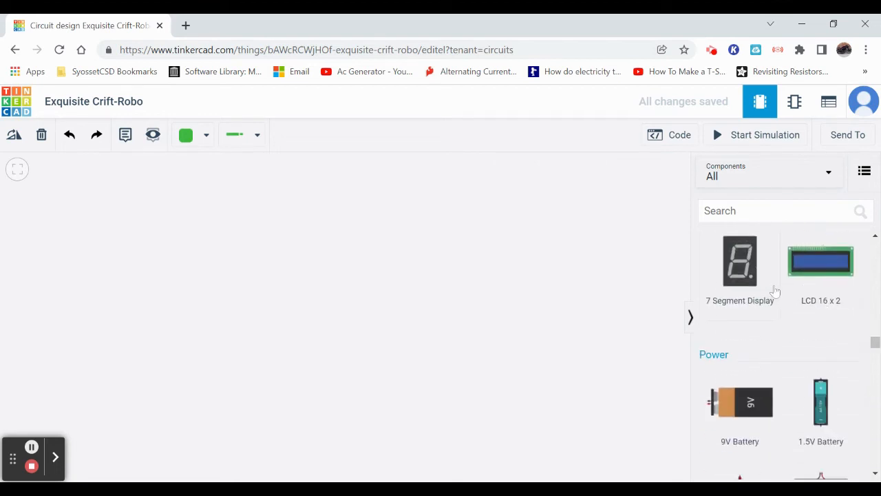
scroll("down", 3)
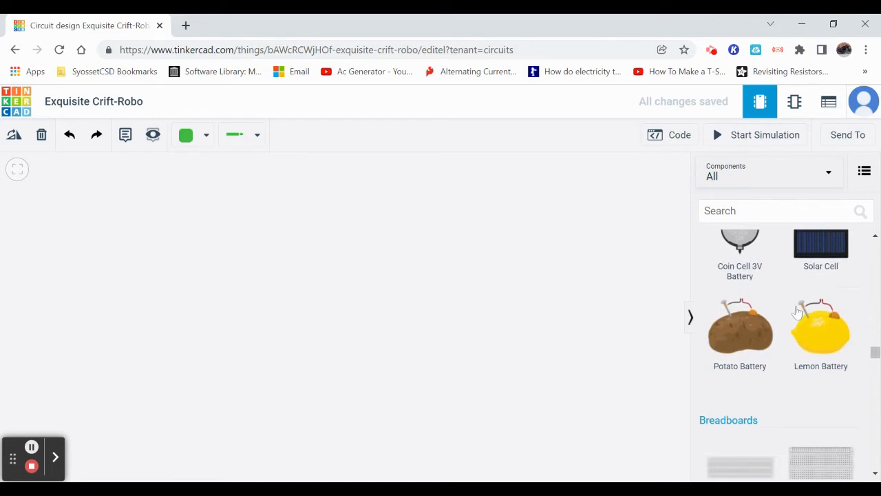
mouse_move(742, 354)
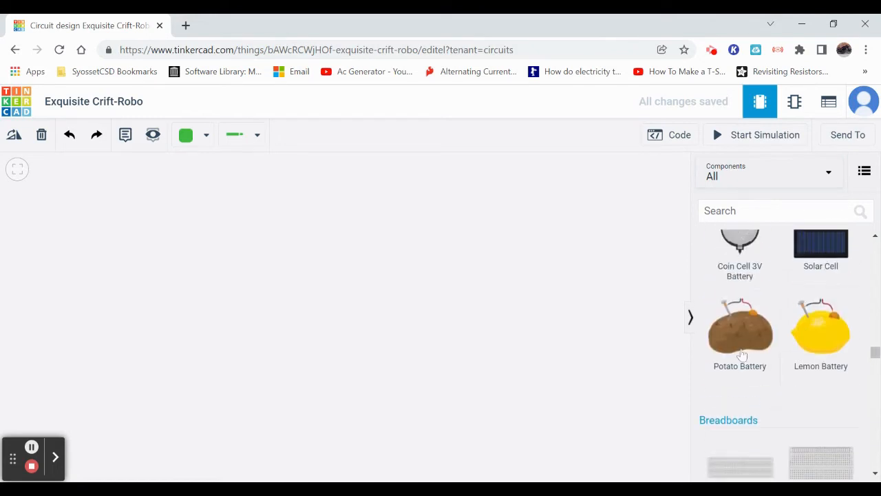
scroll("down", 3)
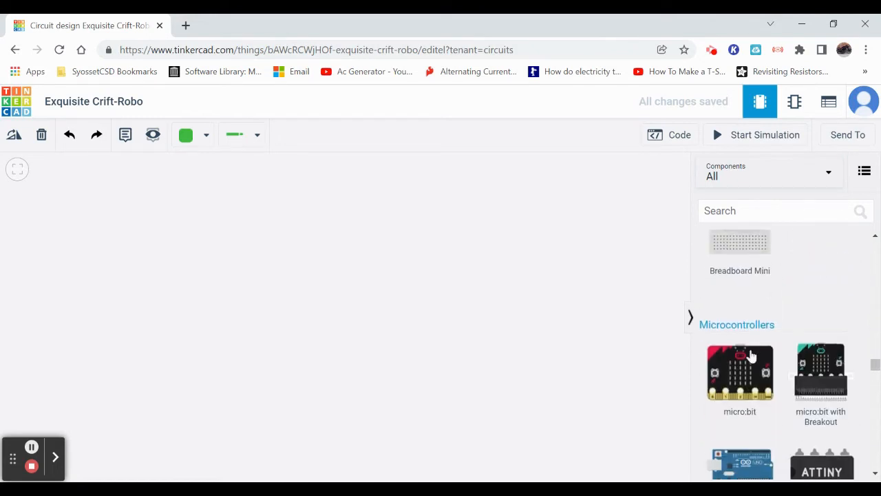
scroll("down", 3)
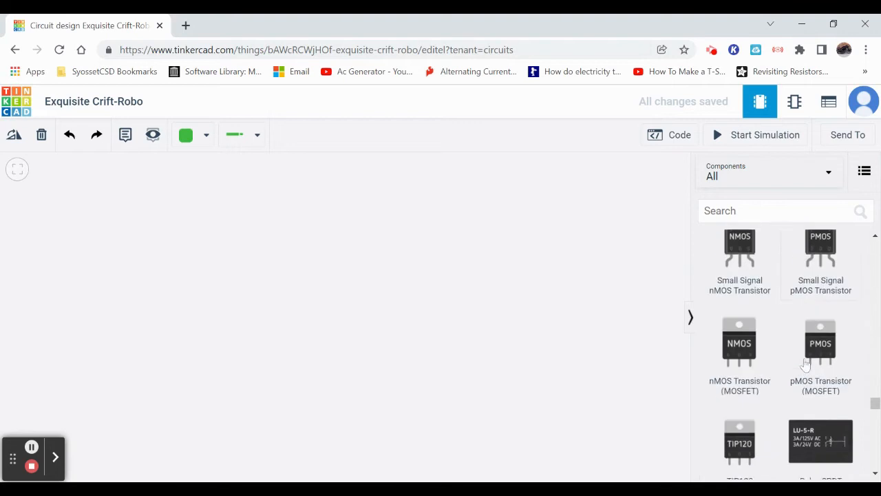
scroll("down", 3)
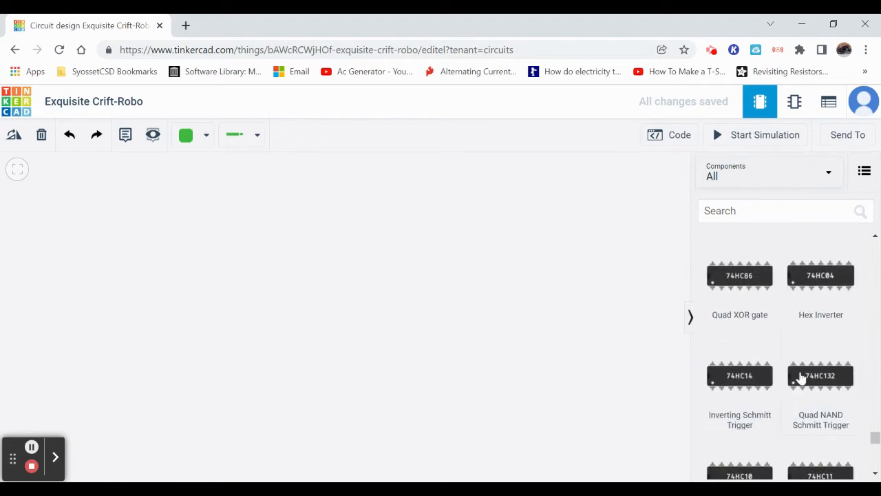
scroll("down", 3)
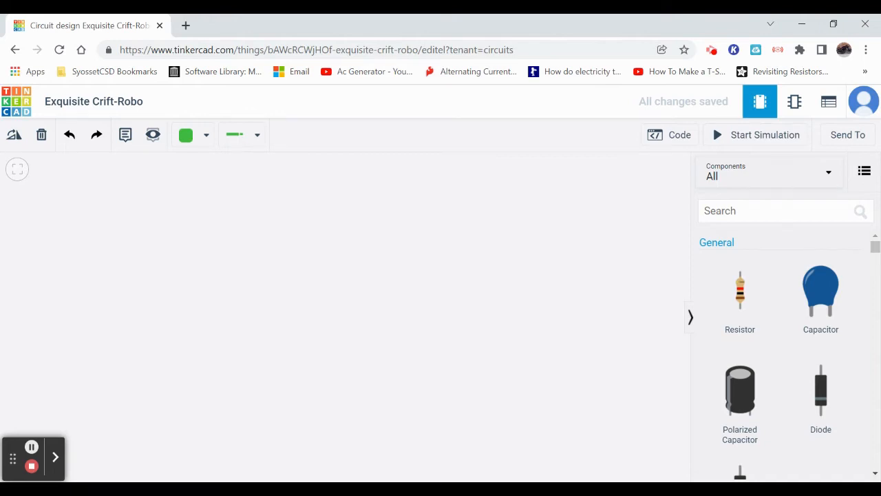
mouse_move(660, 292)
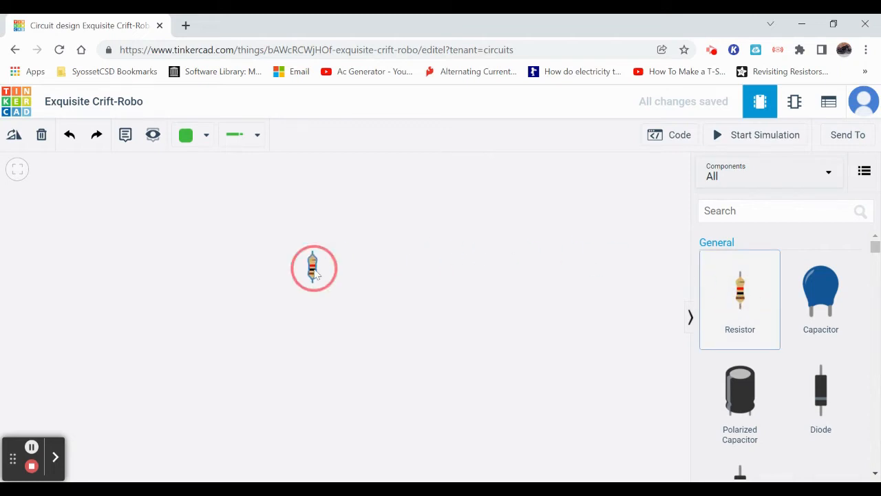
Step: Place a resistor on the canvas and set its resistance to 250 Ω after trying 500 and 400
left_click(313, 267)
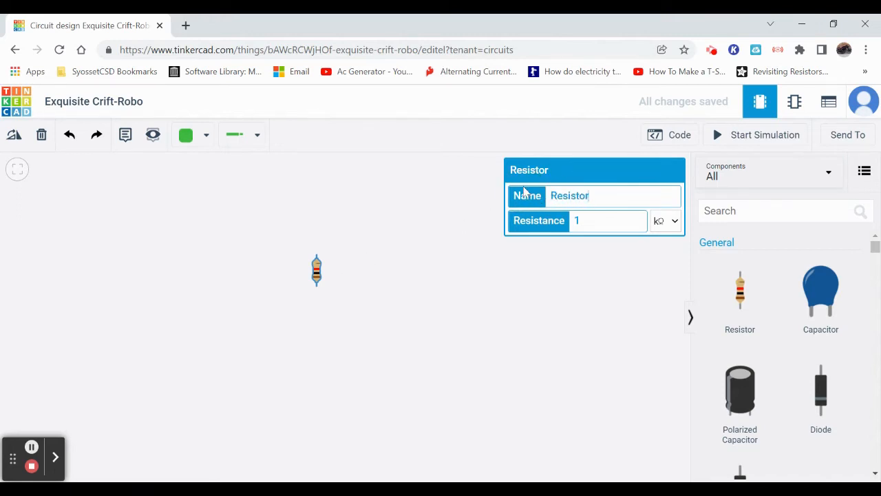
mouse_move(327, 283)
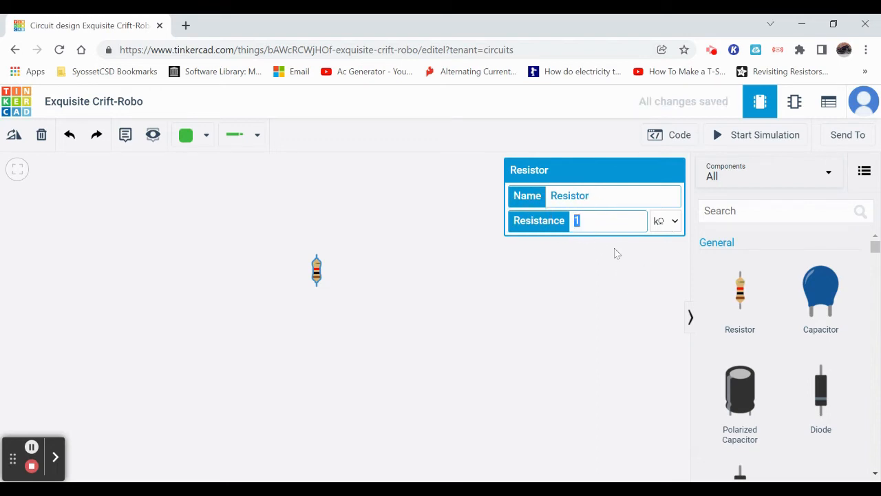
type("5")
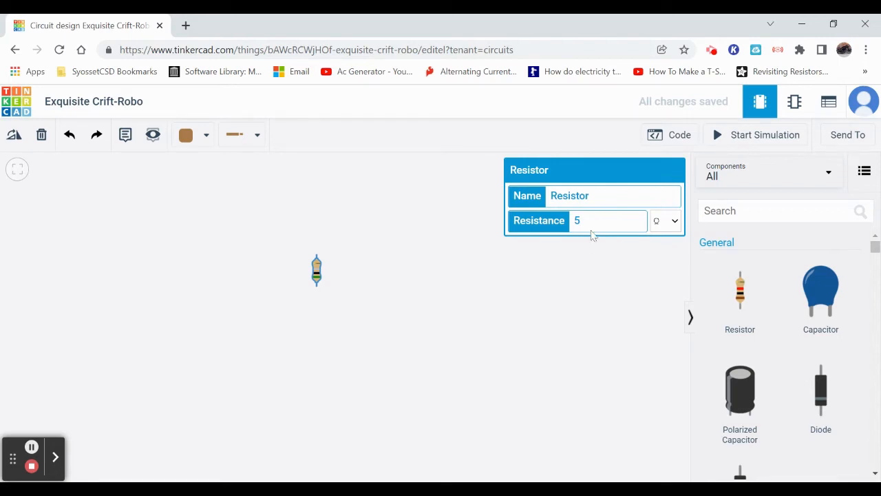
type("250")
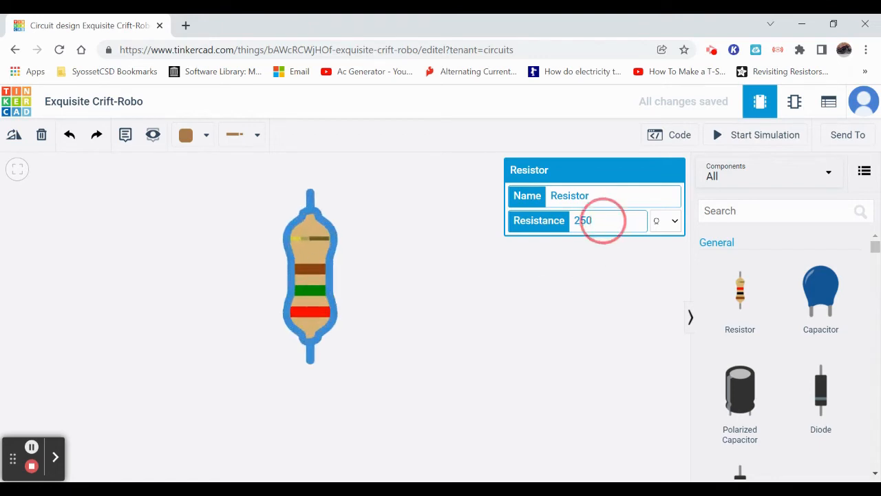
type("500")
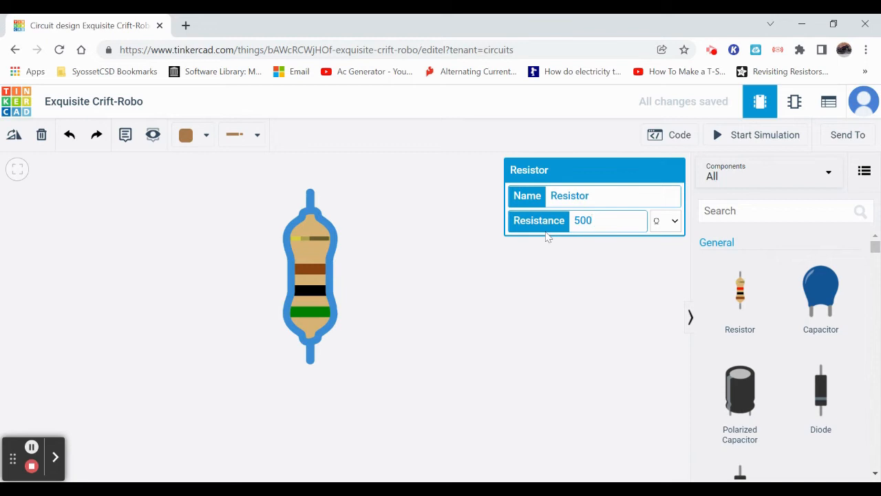
type("400")
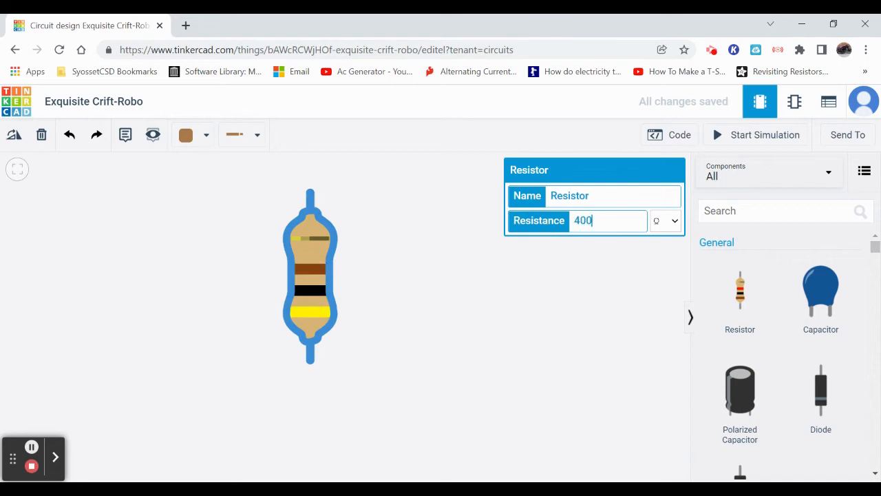
type("250")
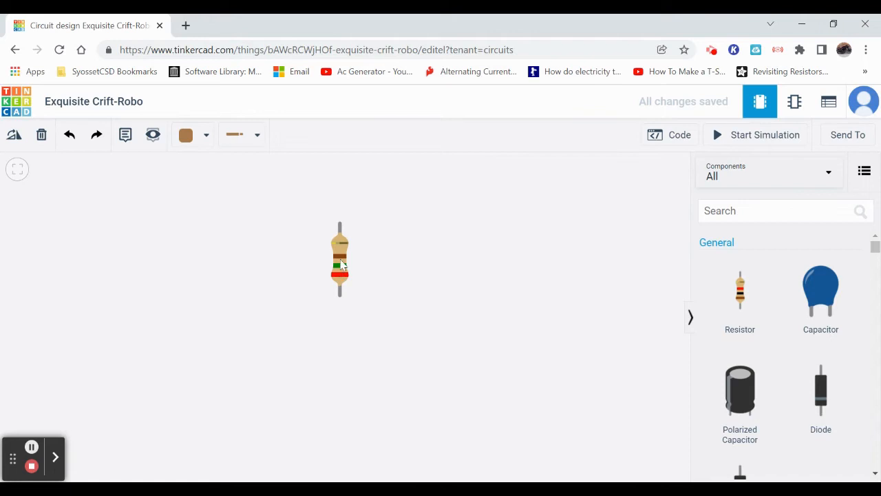
Step: Rotate the resistor horizontal, delete it, then undo to restore it
left_click(339, 259)
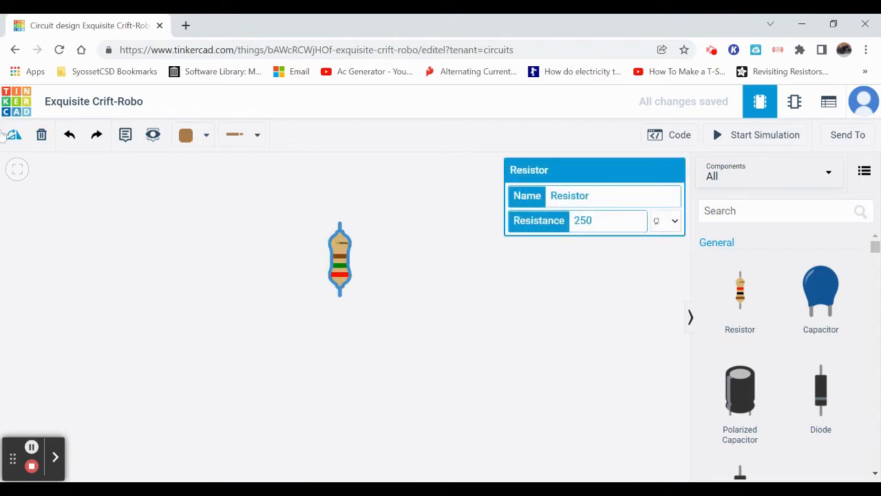
mouse_move(16, 135)
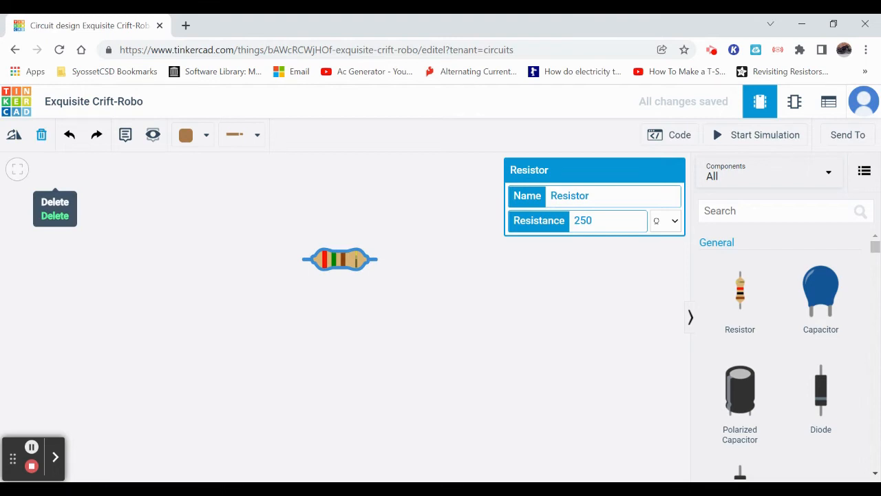
left_click(41, 134)
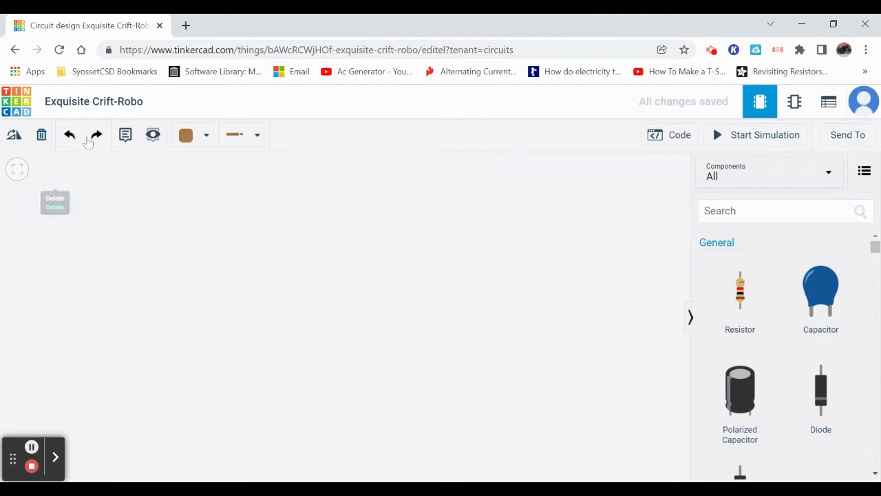
mouse_move(69, 135)
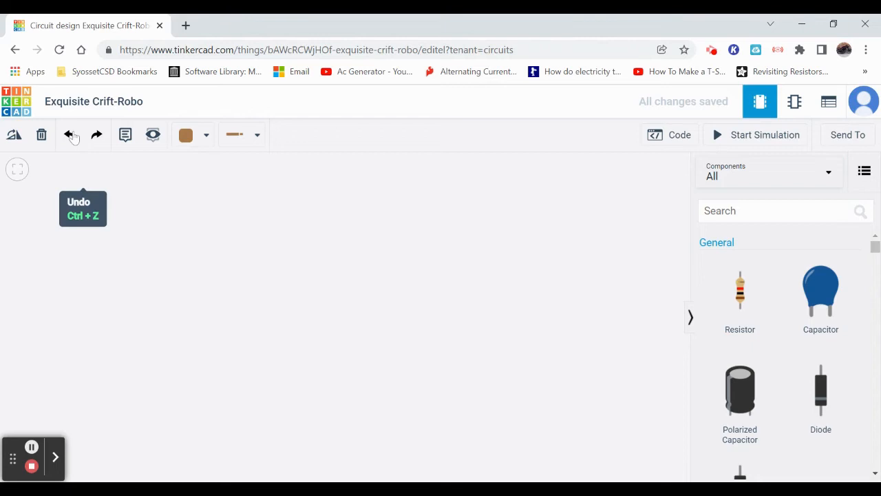
left_click(68, 135)
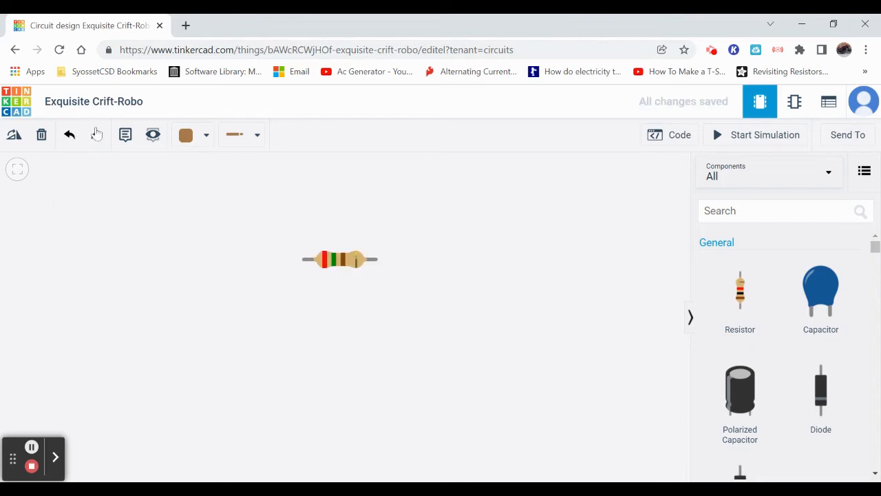
mouse_move(96, 135)
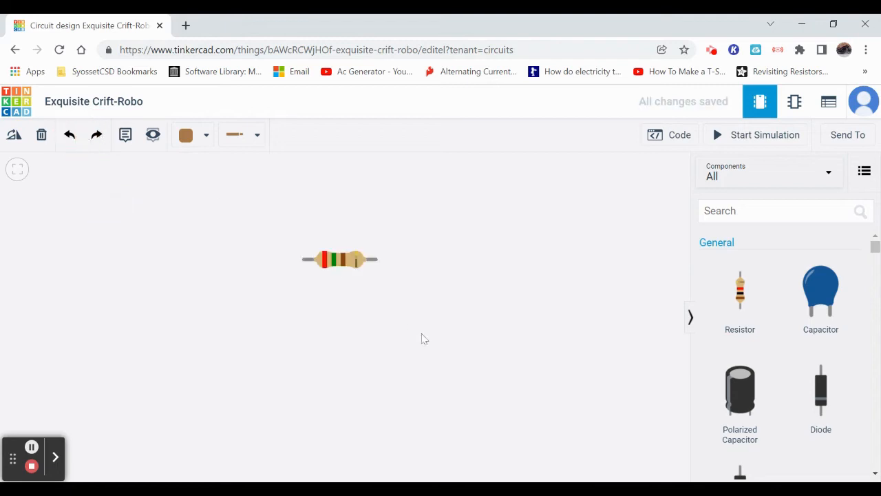
mouse_move(126, 135)
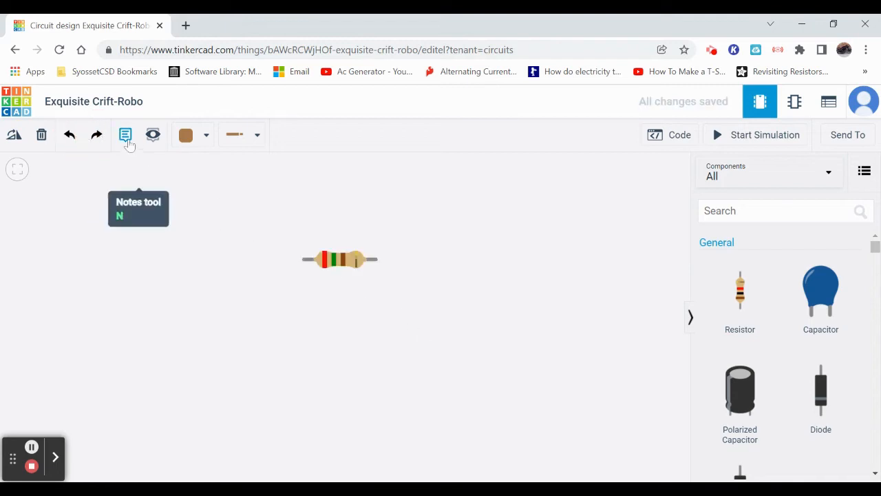
Step: Add a note reading '250 ohm resistor' above the resistor
left_click(125, 135)
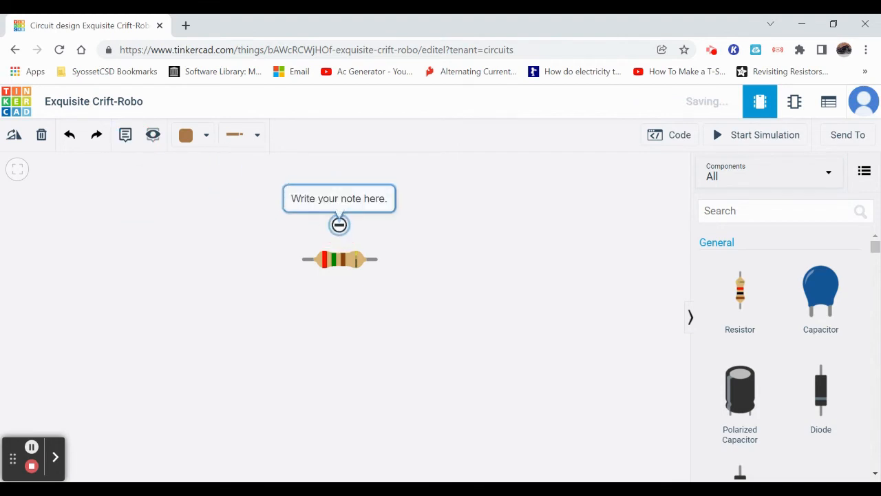
double_click(338, 198)
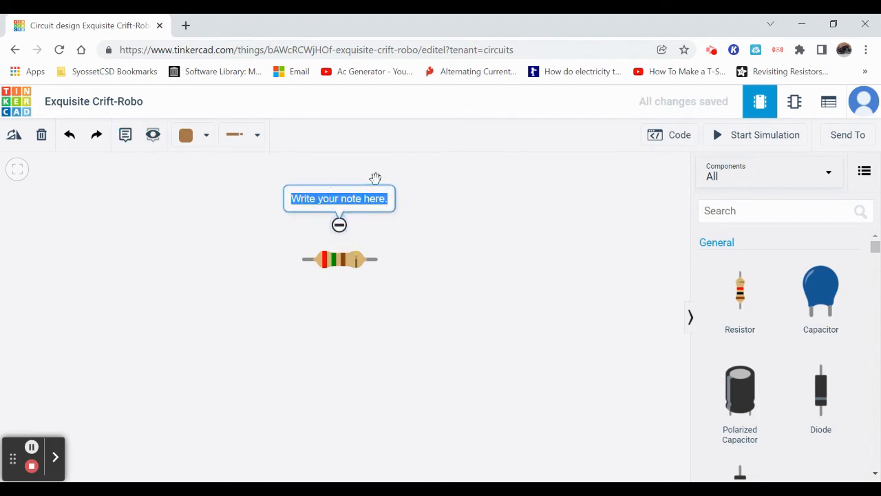
type("250 o")
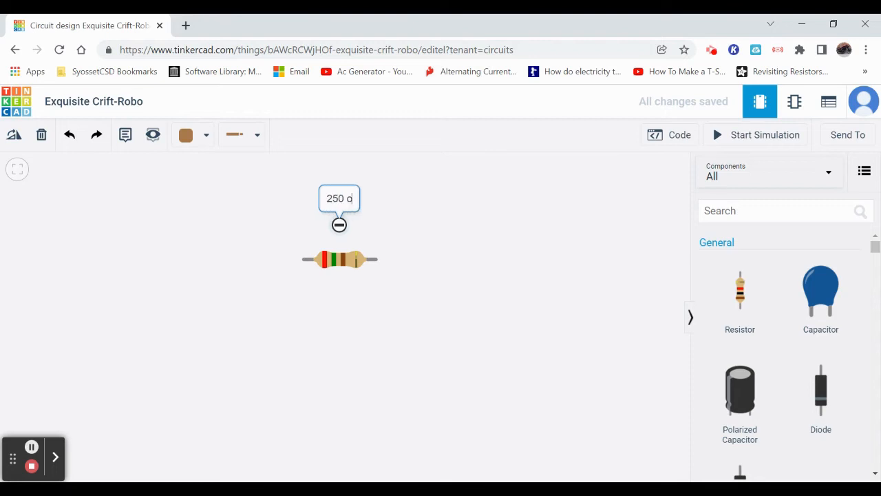
type("hm resistor")
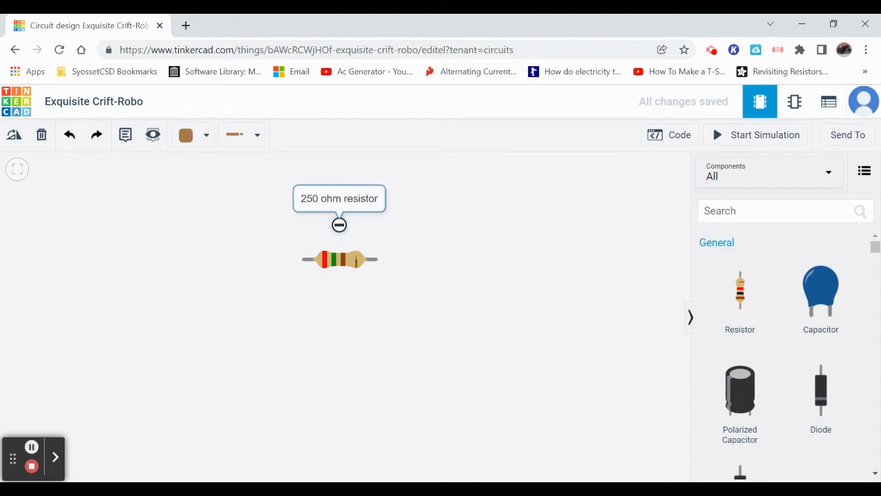
left_click(338, 226)
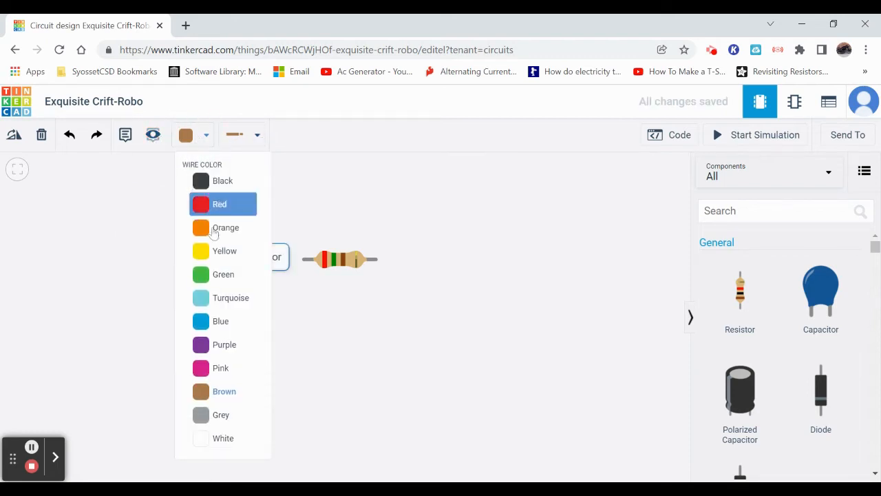
left_click(251, 135)
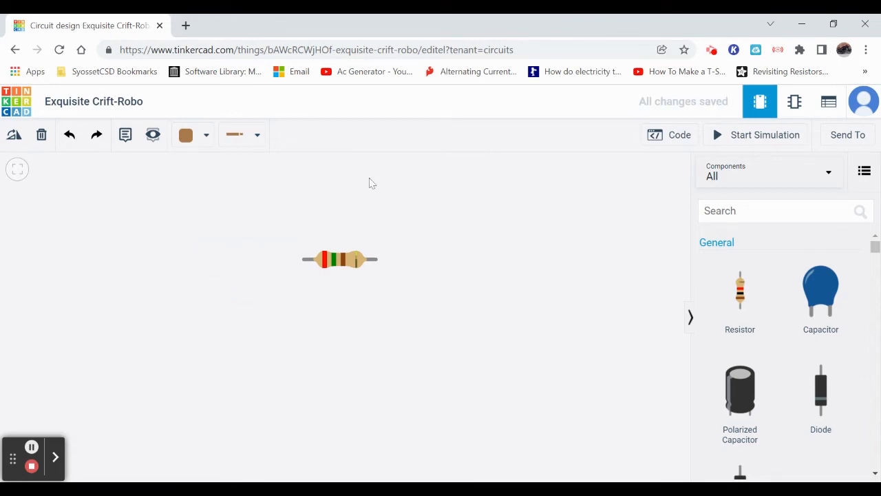
mouse_move(385, 287)
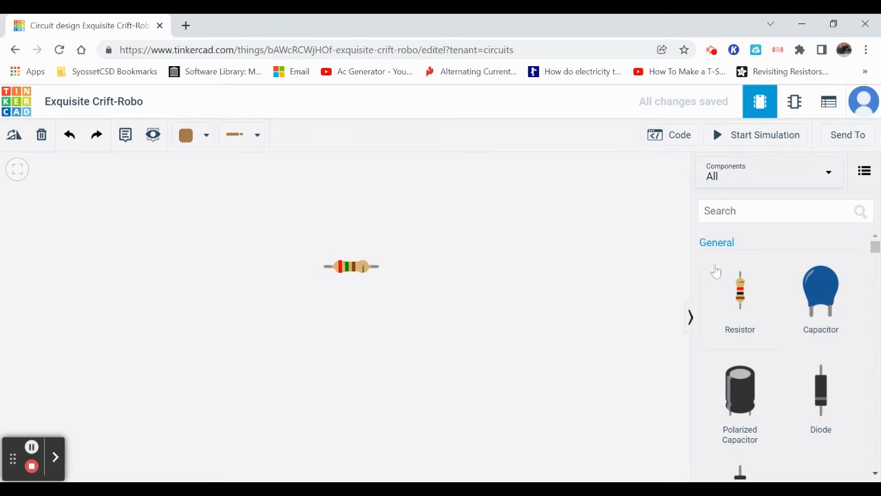
mouse_move(826, 319)
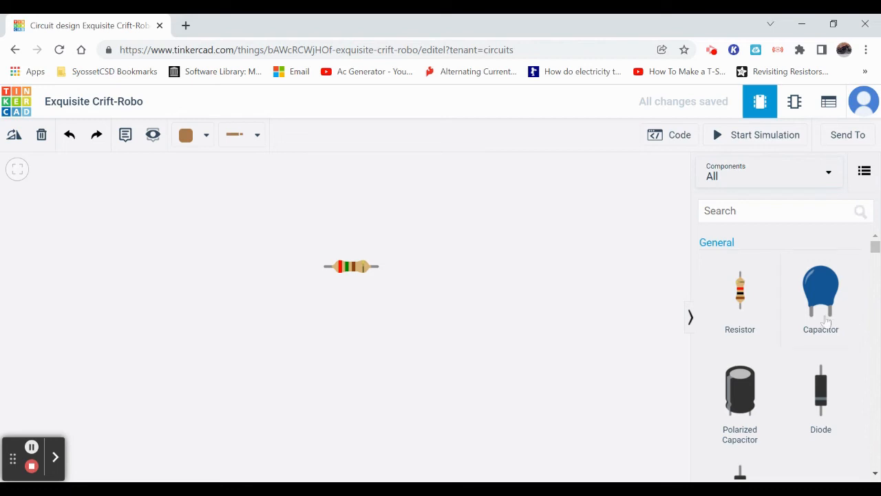
mouse_move(788, 295)
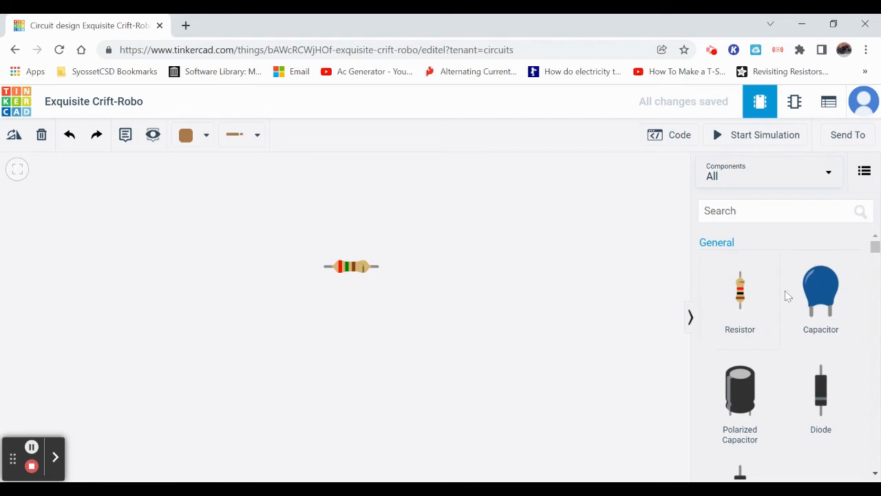
mouse_move(865, 172)
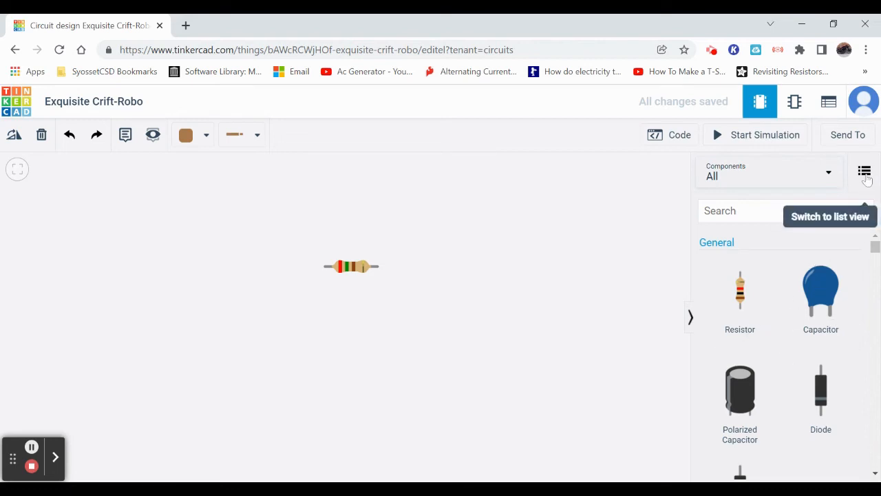
left_click(863, 172)
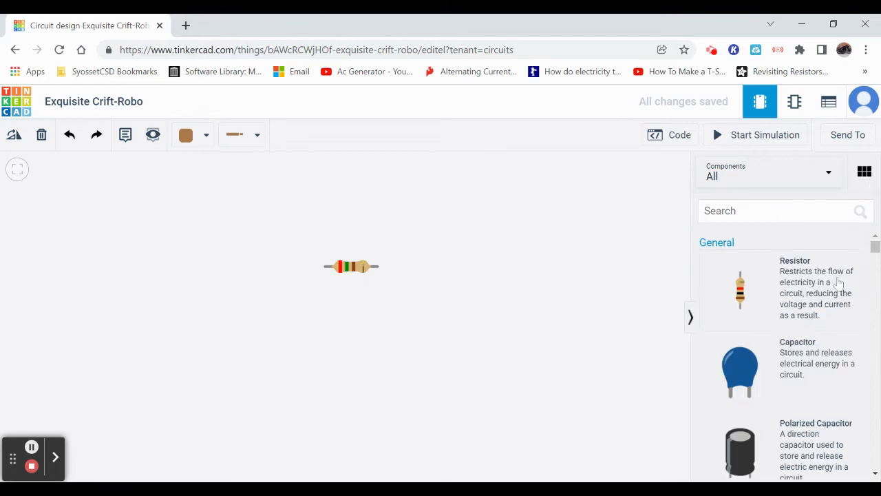
scroll("down", 3)
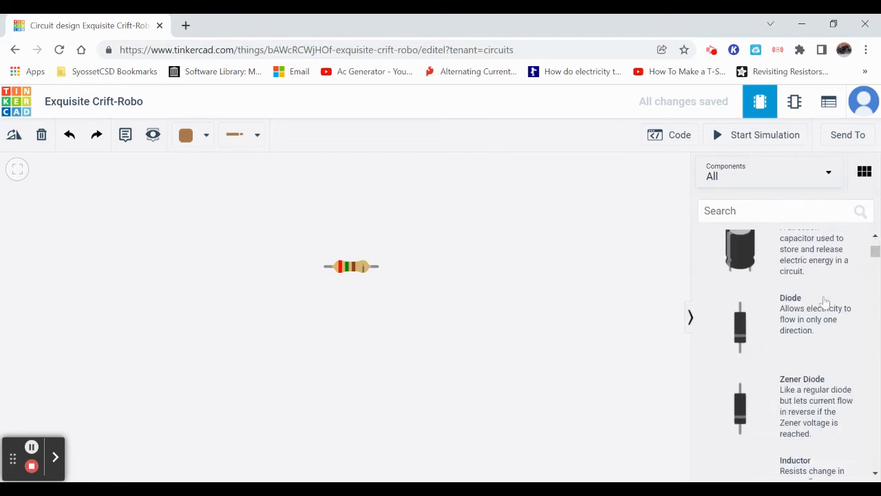
scroll("down", 3)
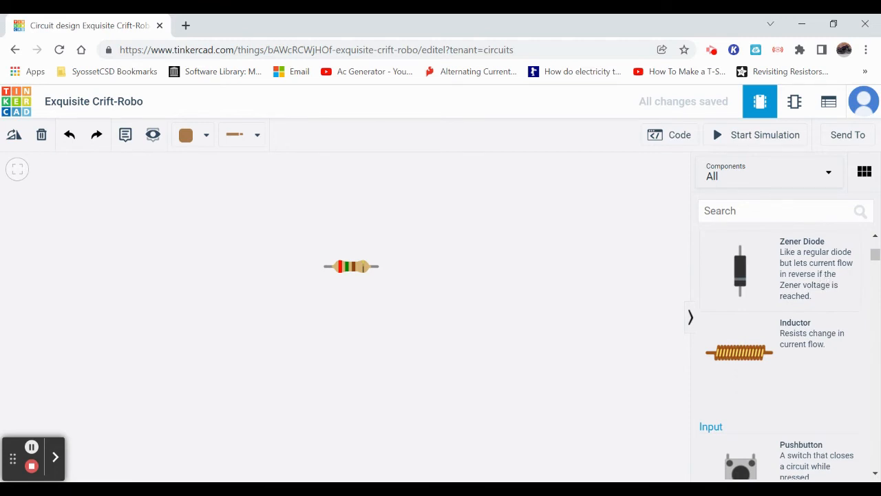
scroll("down", 3)
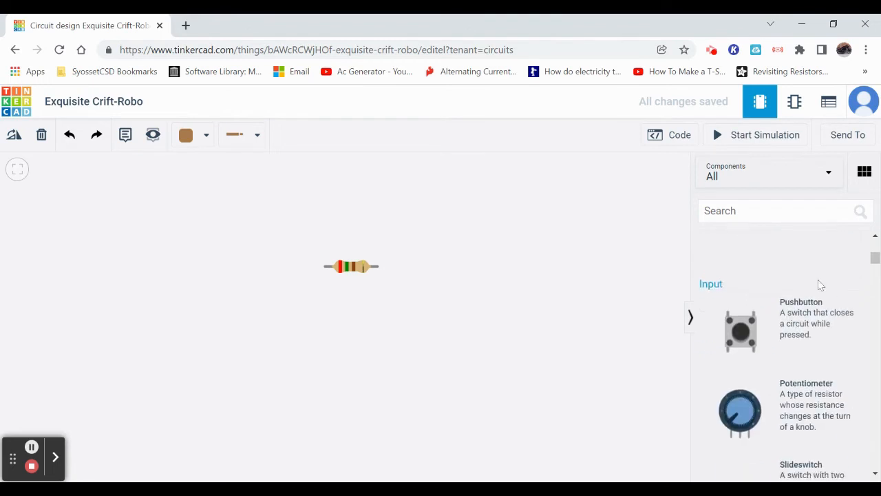
scroll("down", 3)
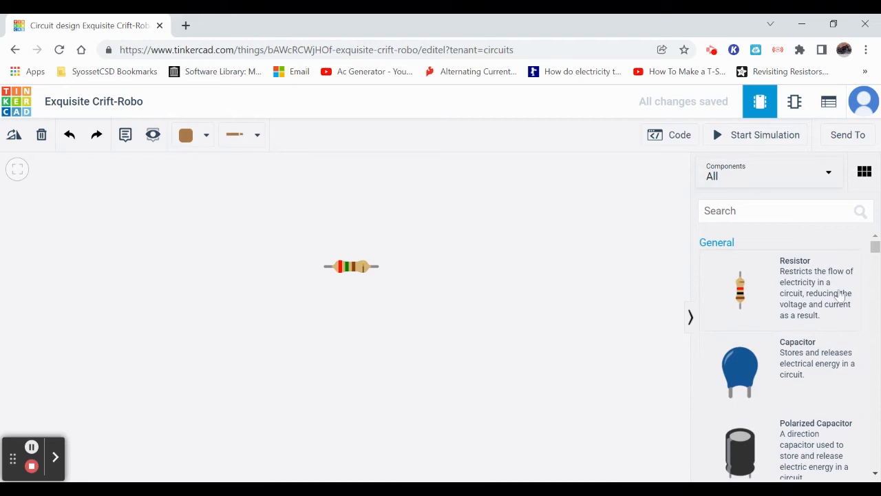
left_click(865, 171)
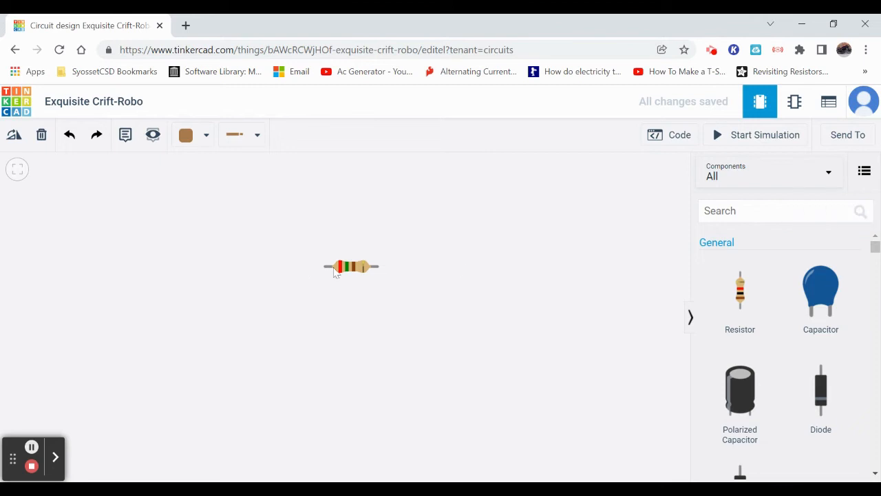
Step: Search the components for 'batter' and add the 9V Battery to the canvas
left_click(341, 267)
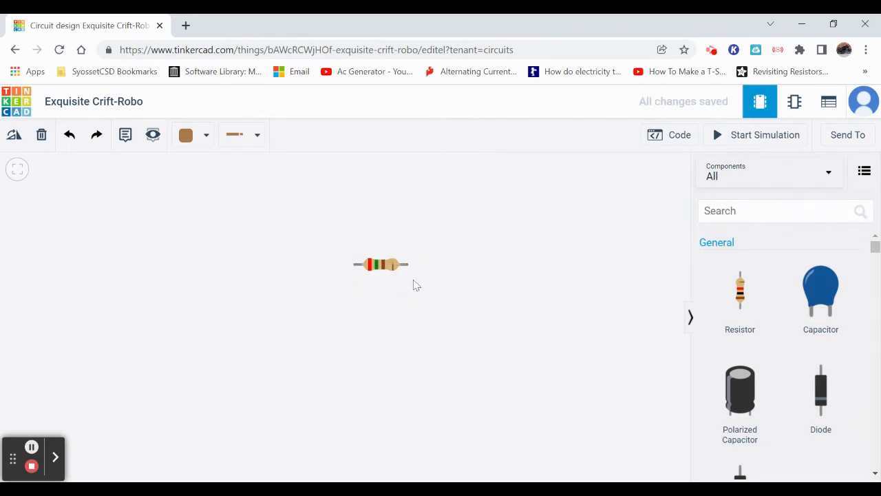
type("b")
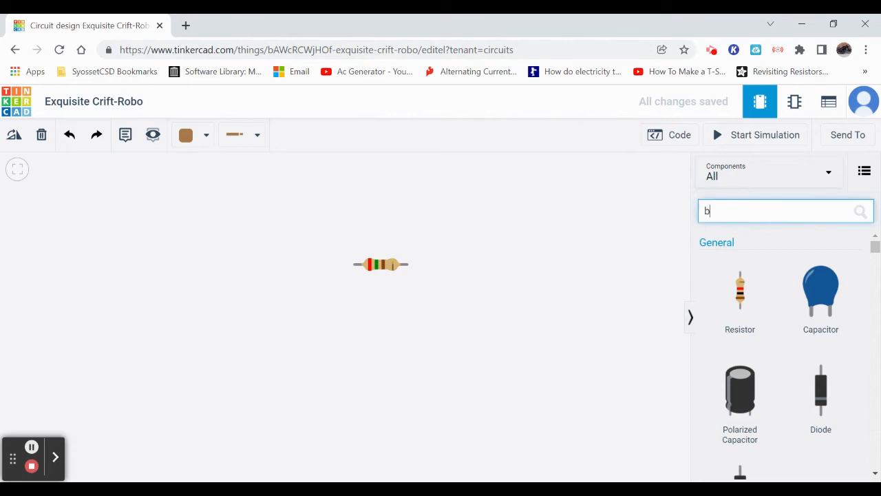
type("atter")
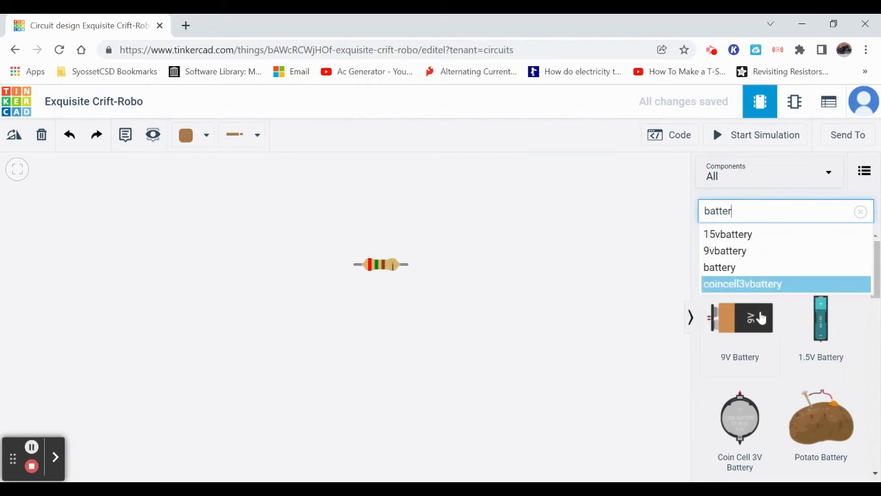
left_click(740, 318)
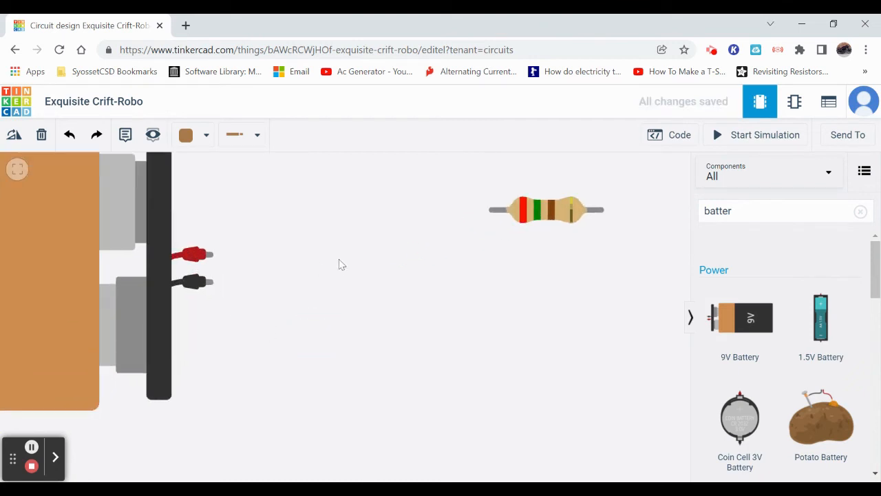
mouse_move(353, 278)
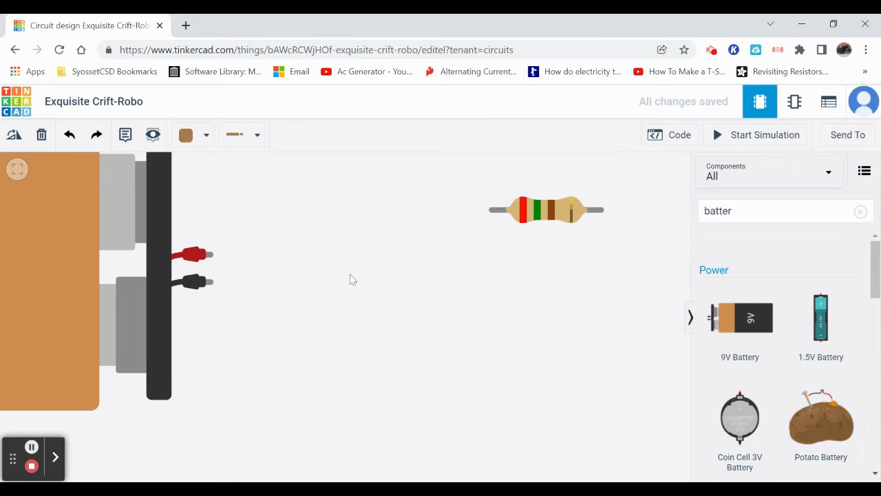
mouse_move(211, 258)
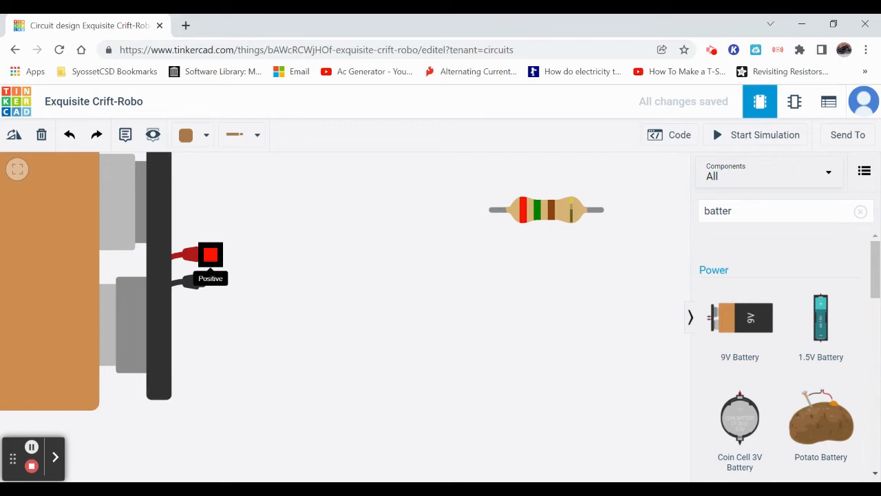
mouse_move(473, 248)
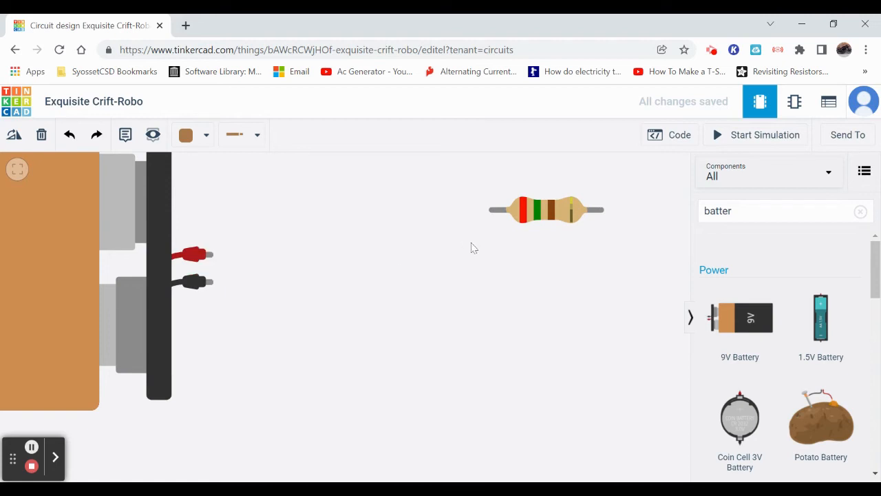
mouse_move(211, 257)
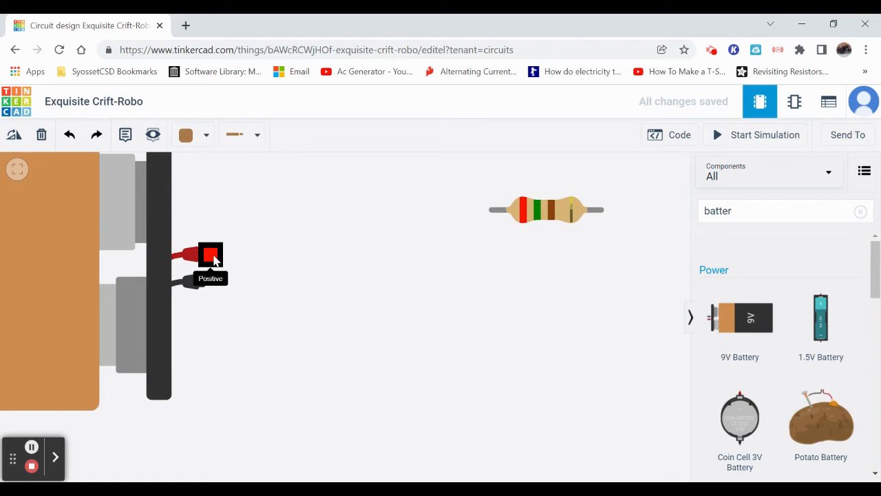
mouse_move(485, 216)
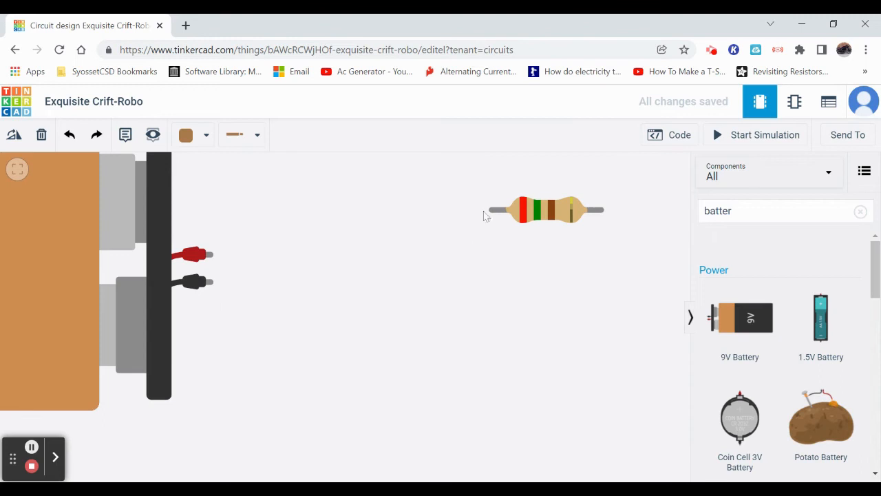
mouse_move(600, 210)
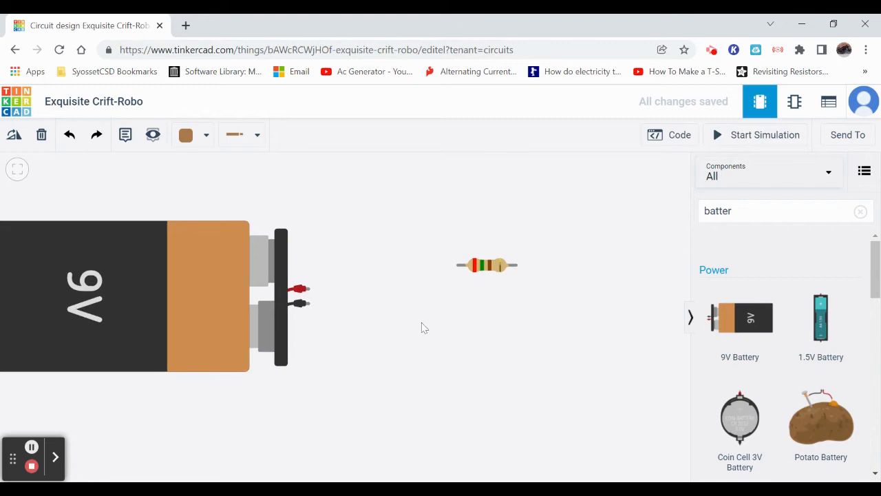
Step: Select the resistor to show its 250 Ω setting in the Inspector
left_click(486, 264)
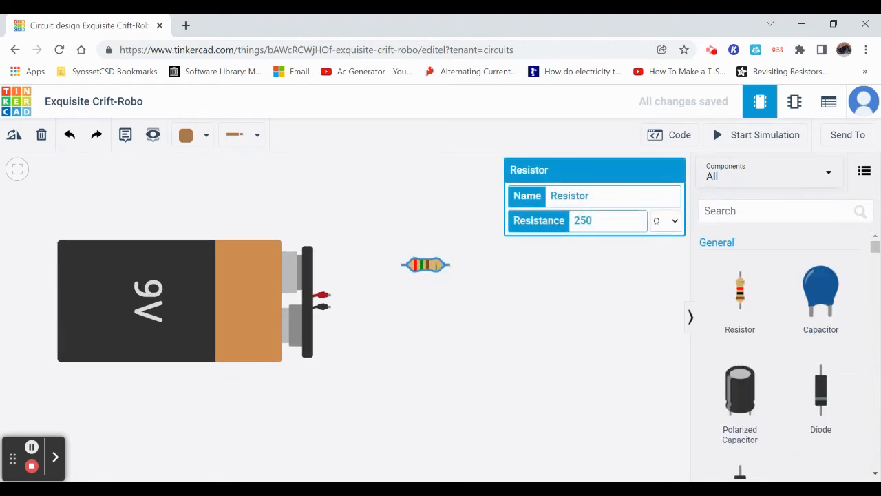
Step: Search 'led', drag an LED below the resistor and select it to view its Inspector
type("led")
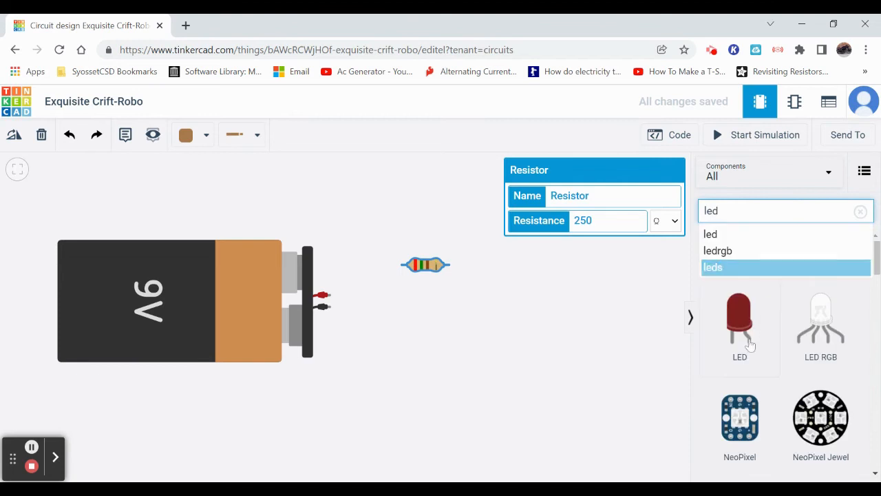
left_click_drag(739, 319, 400, 337)
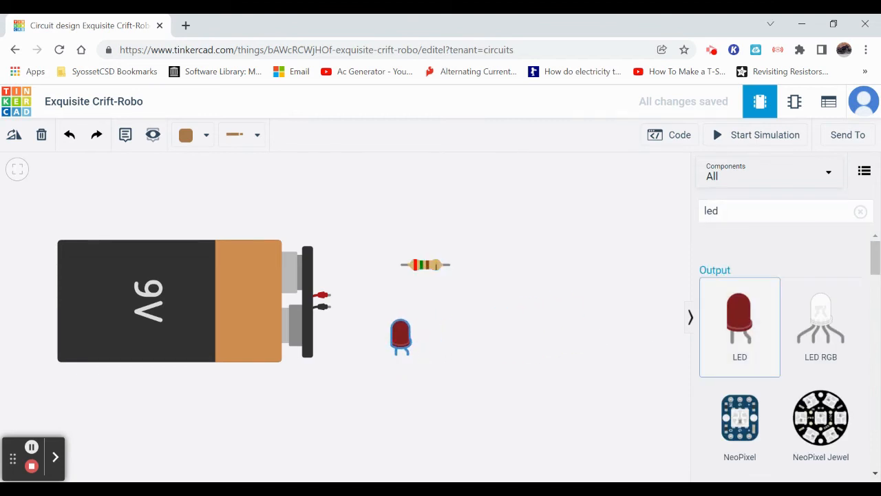
left_click(319, 296)
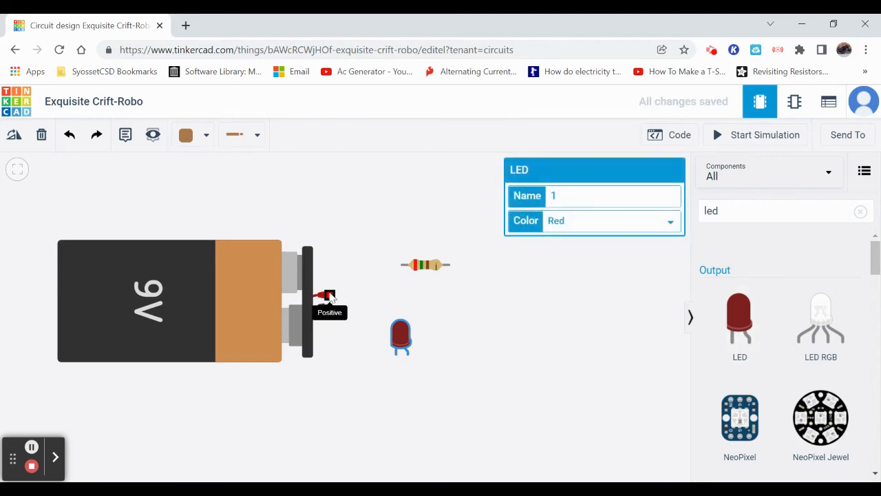
Step: Wire the battery's positive terminal to the resistor's left lead, colour the wire red and pick its style
left_click_drag(324, 296, 402, 264)
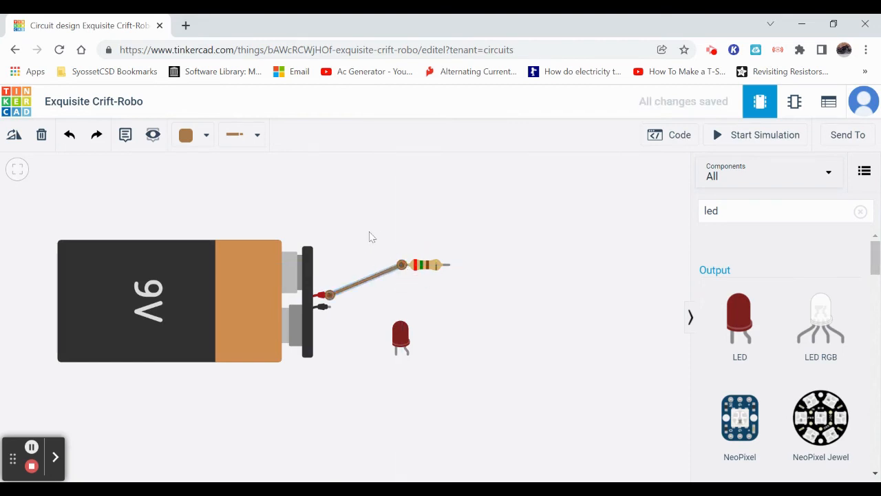
left_click(193, 135)
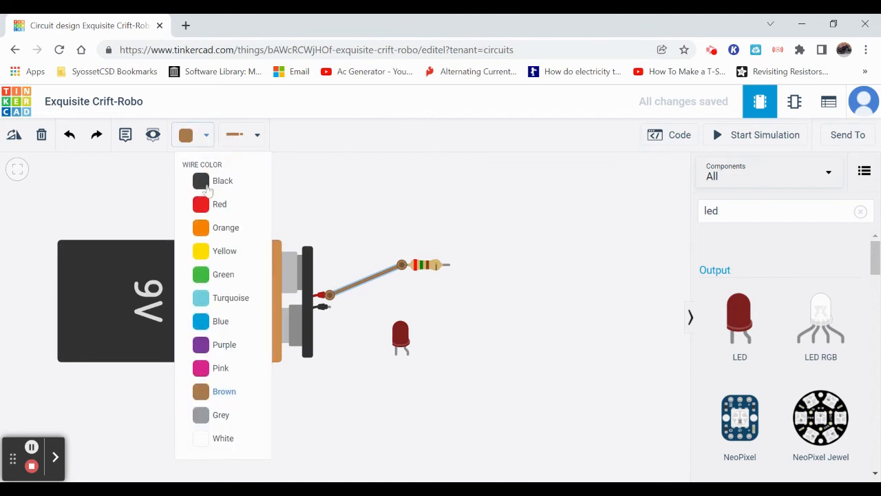
left_click(201, 203)
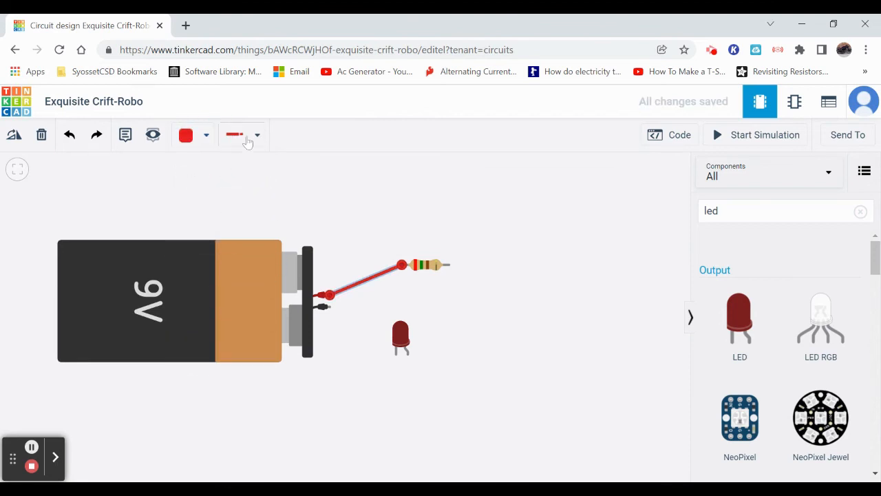
left_click(256, 135)
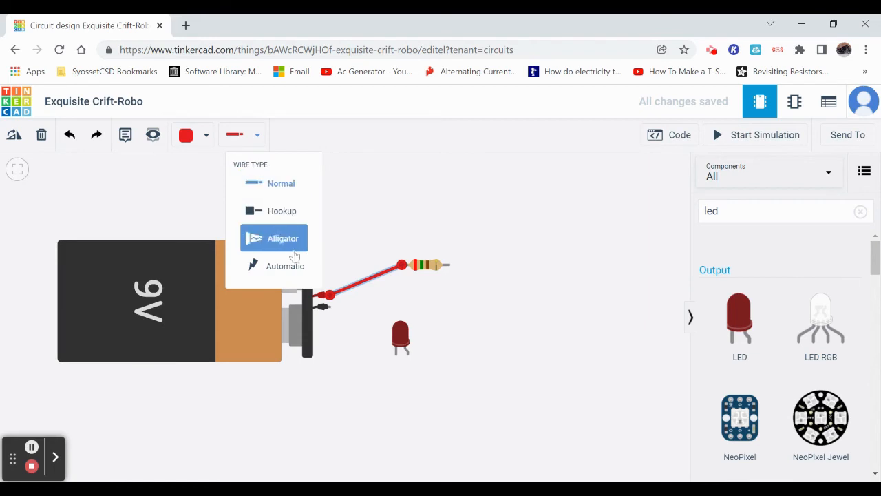
left_click(284, 239)
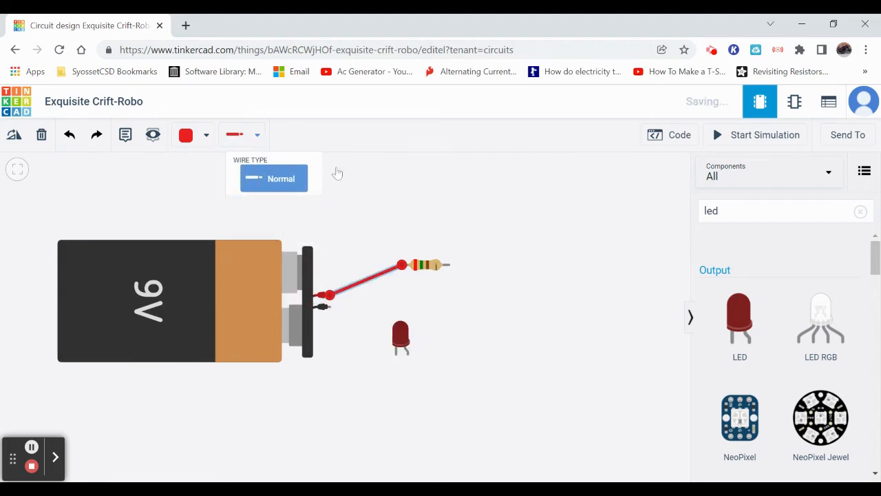
left_click(585, 267)
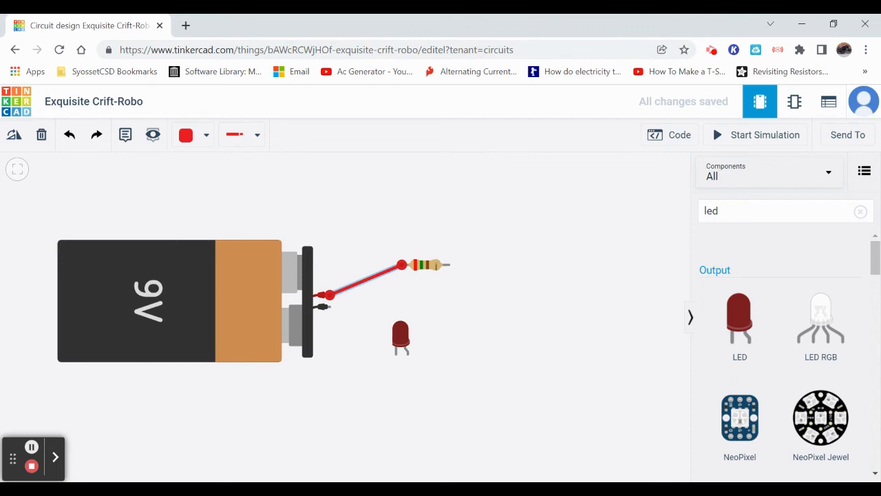
mouse_move(447, 266)
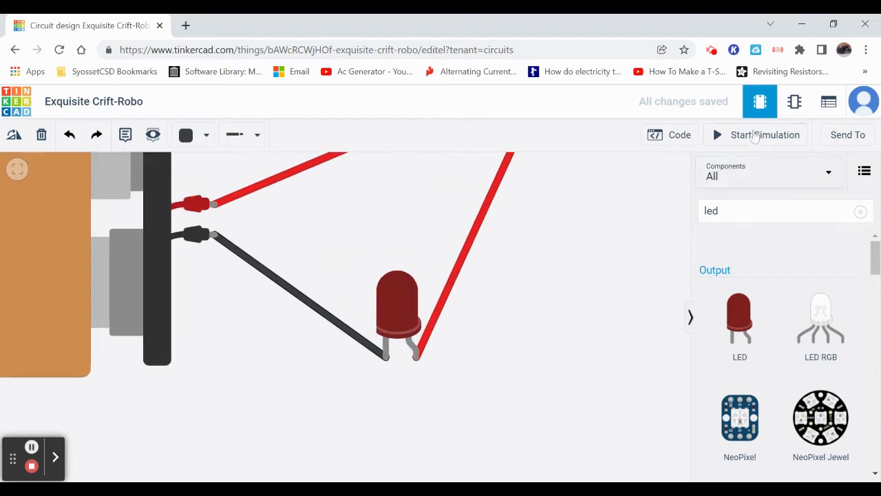
mouse_move(765, 135)
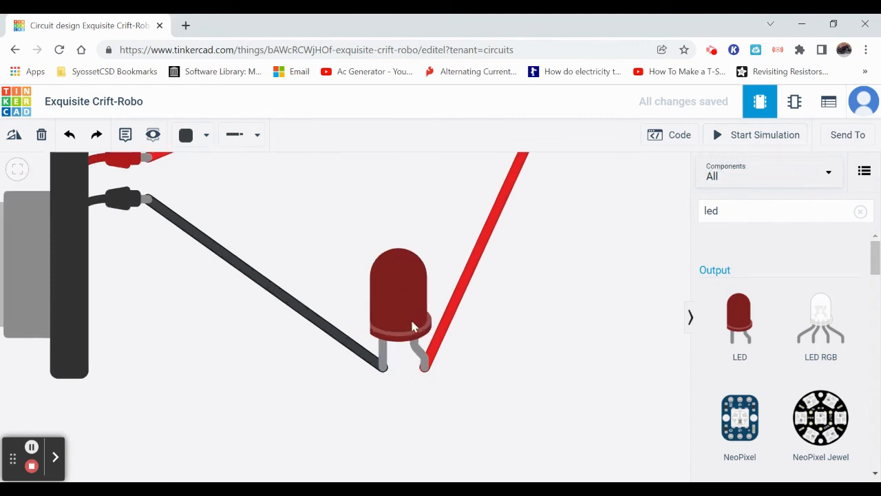
Step: Simulate the circuit, read the LED's 27.3 mA over-current warning, then stop the simulation
left_click(754, 135)
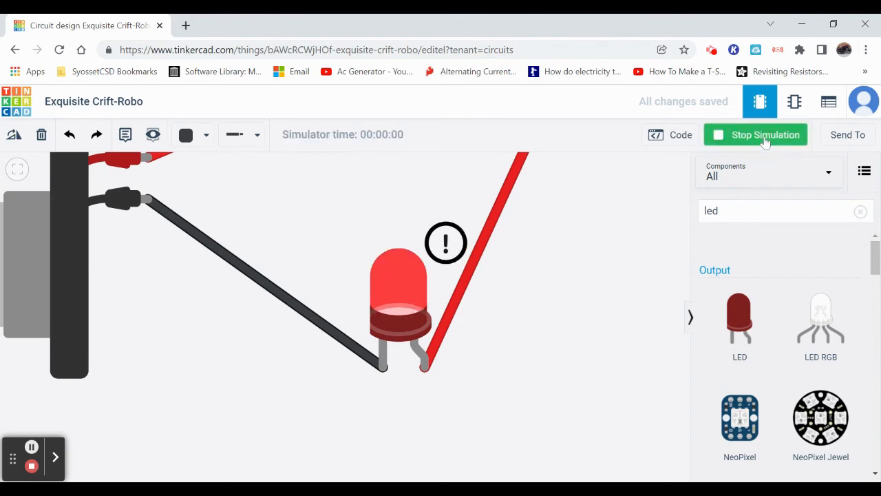
mouse_move(446, 243)
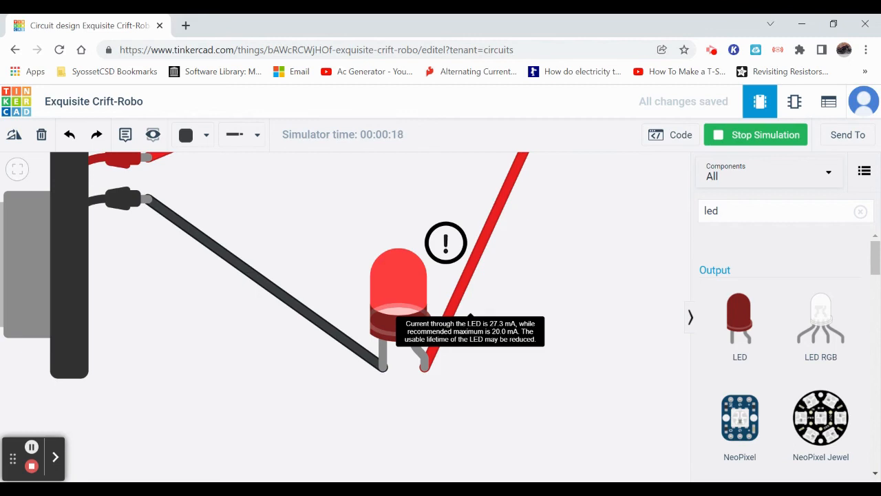
left_click(755, 135)
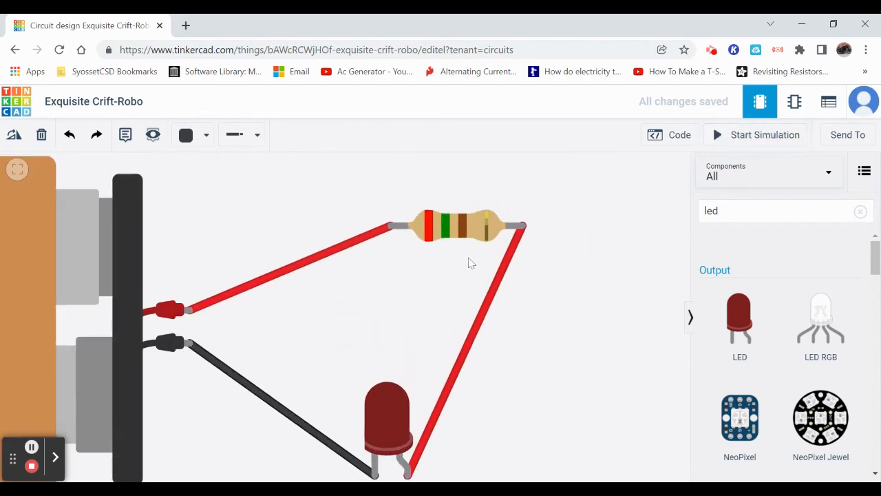
Step: Set the resistor's resistance to 500 Ω, re-simulate with no LED warning, then stop
left_click(457, 226)
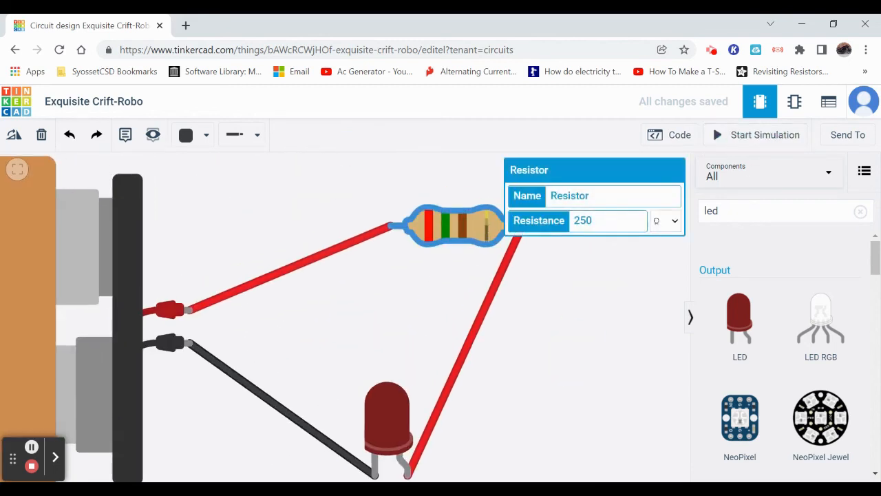
type("50")
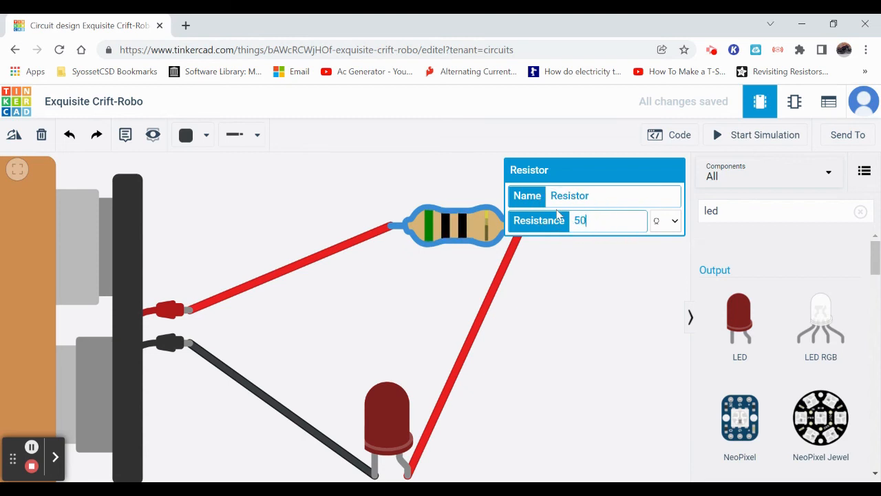
left_click(756, 135)
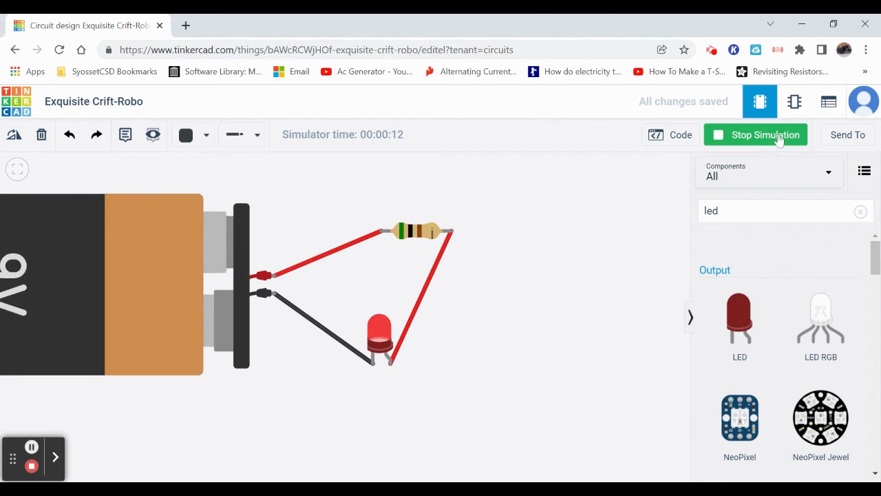
left_click(763, 135)
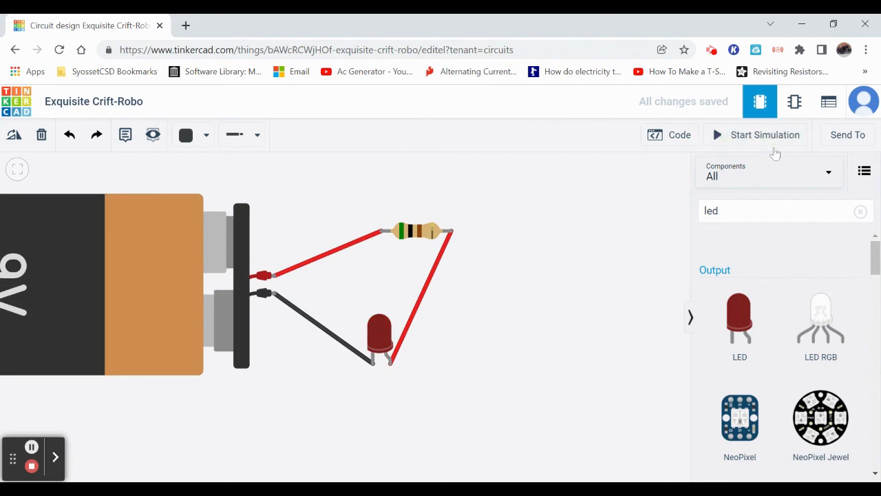
mouse_move(154, 117)
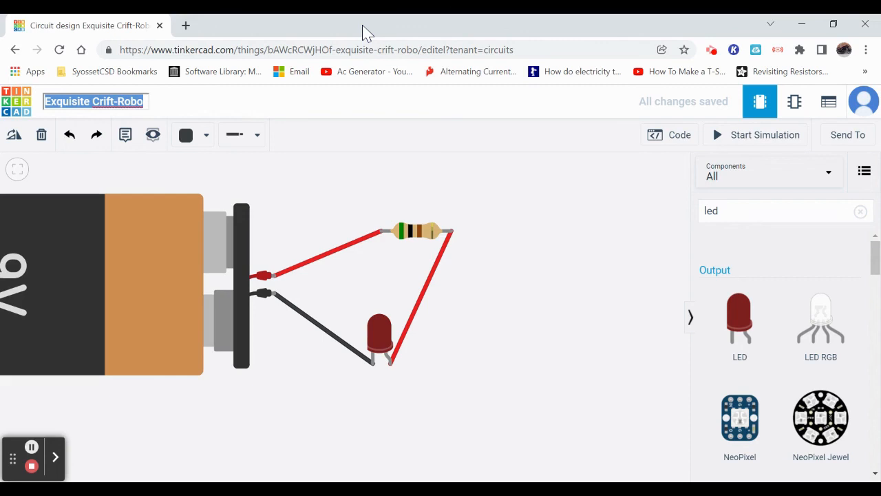
Step: Rename the design from 'Exquisite Crift-Robo' to 'RED LED'
type("RED LE")
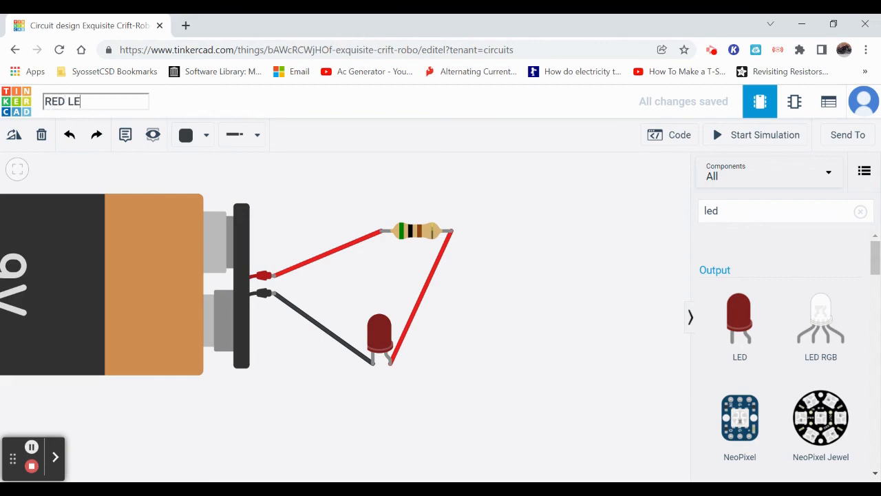
type("D")
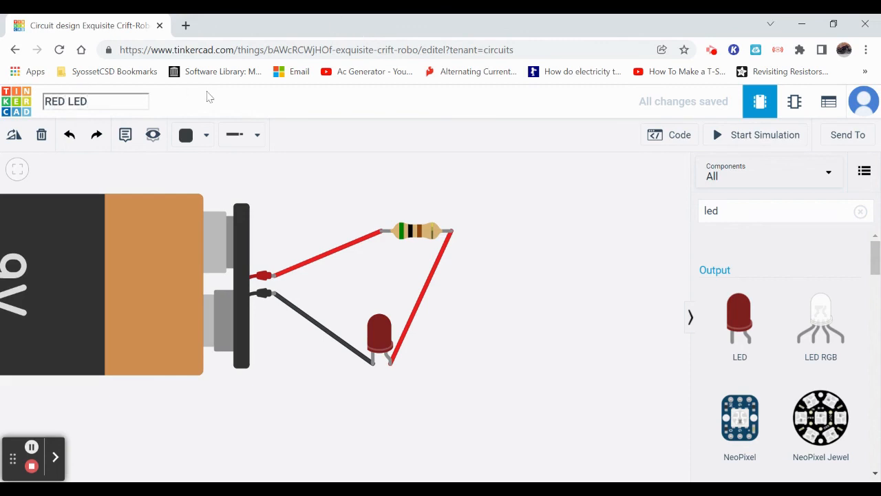
left_click(525, 111)
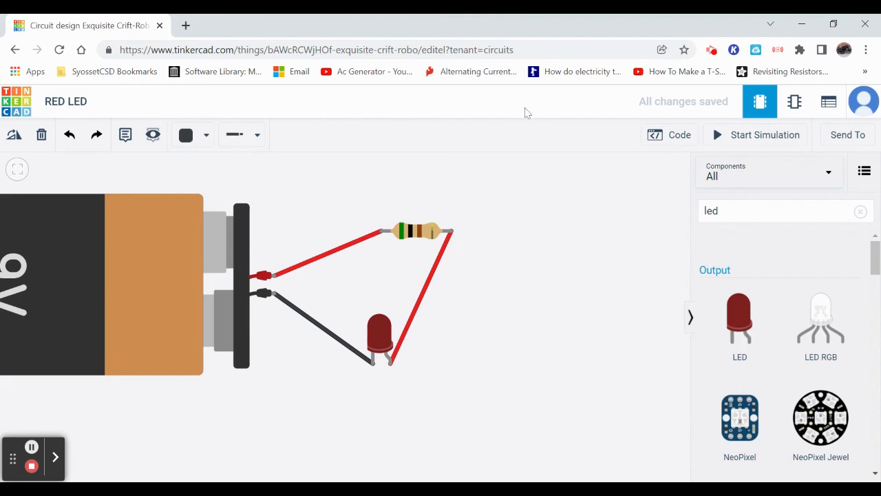
mouse_move(778, 107)
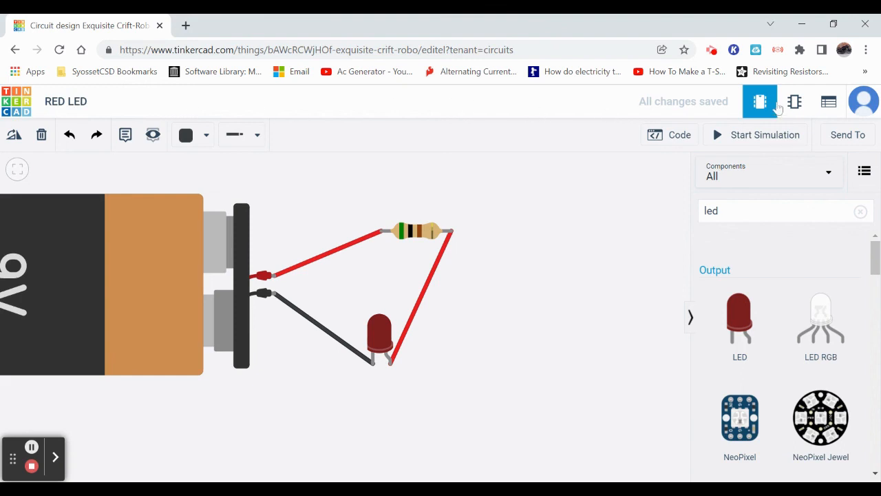
mouse_move(807, 107)
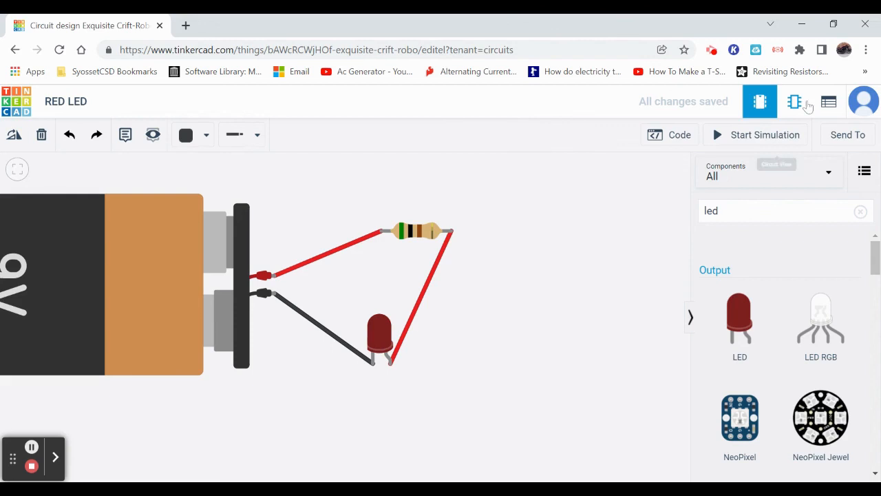
Step: Review the schematic diagram, then show the component list: 500 Ω resistor, 9V battery, red LED
left_click(794, 102)
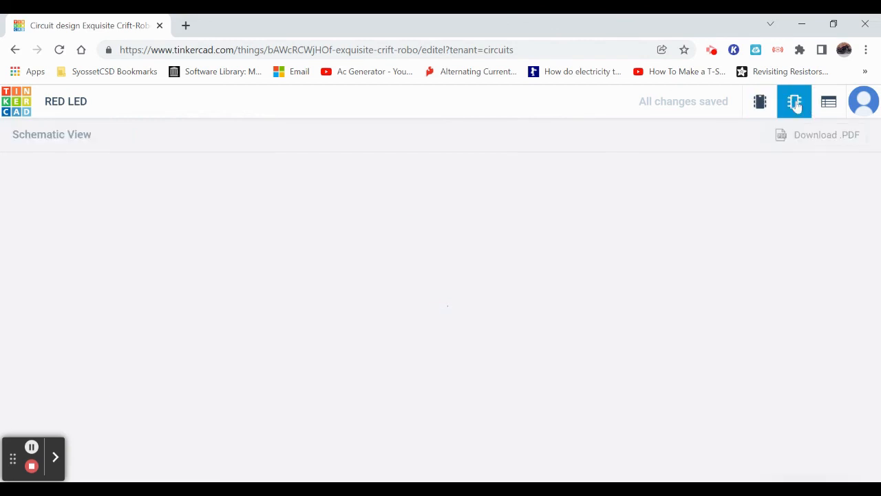
left_click(795, 102)
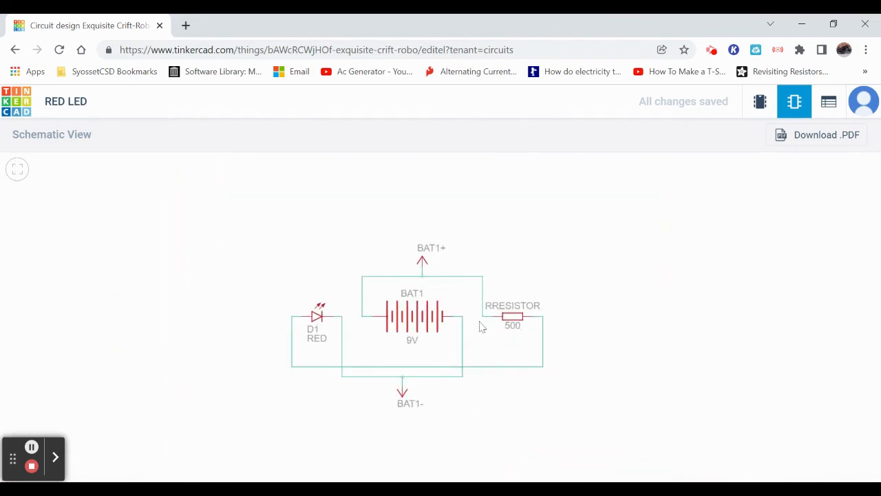
mouse_move(718, 226)
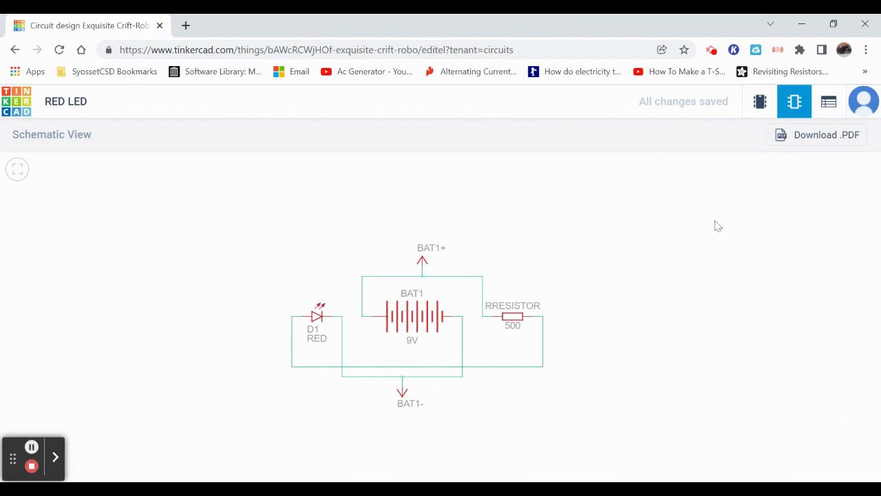
mouse_move(507, 392)
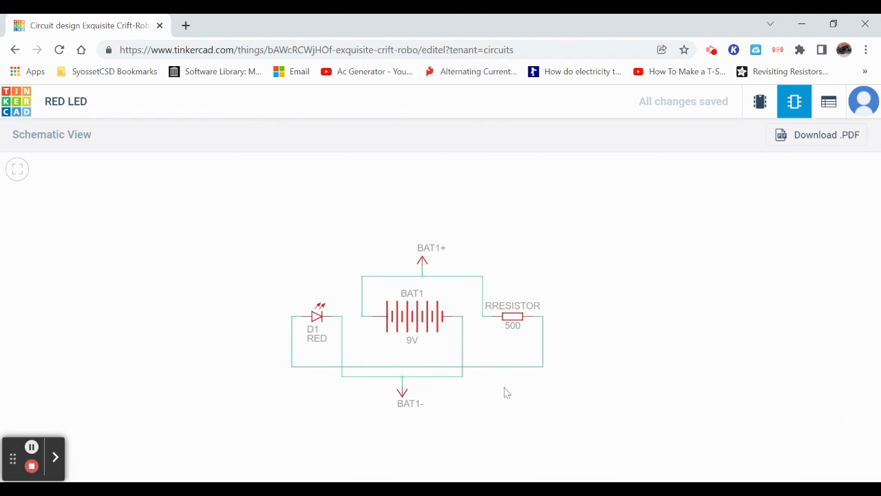
mouse_move(476, 319)
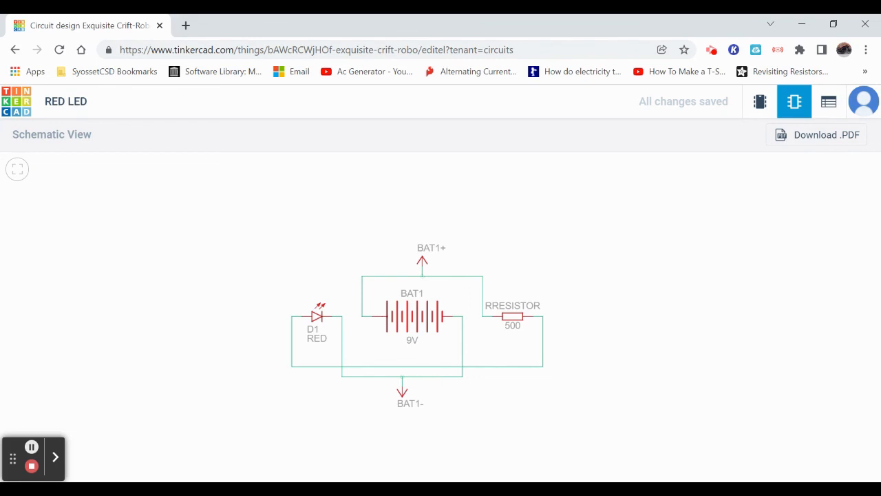
mouse_move(822, 123)
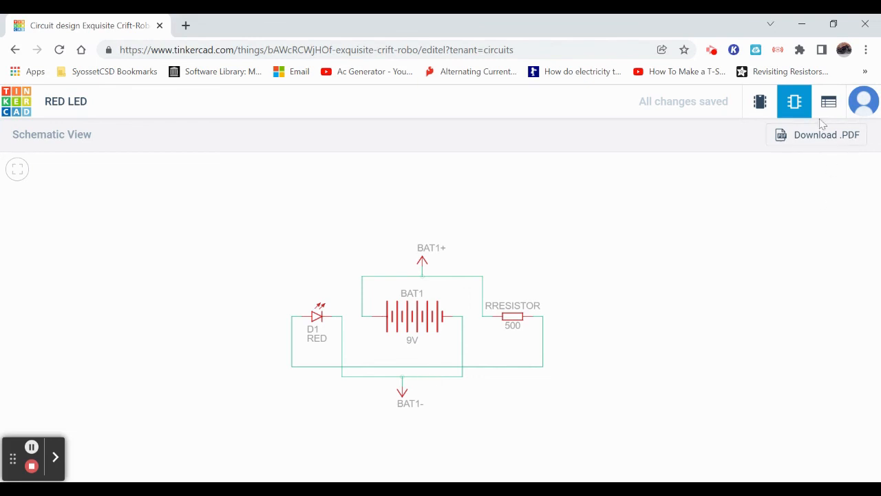
left_click(829, 102)
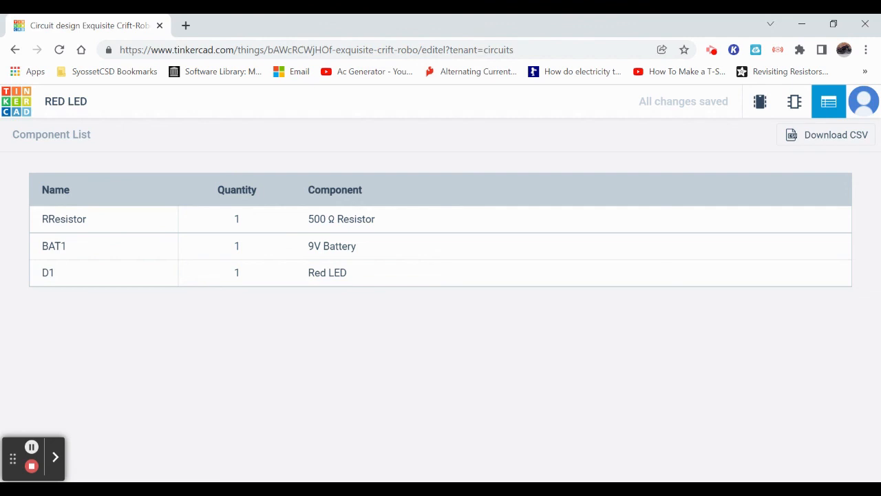
mouse_move(108, 223)
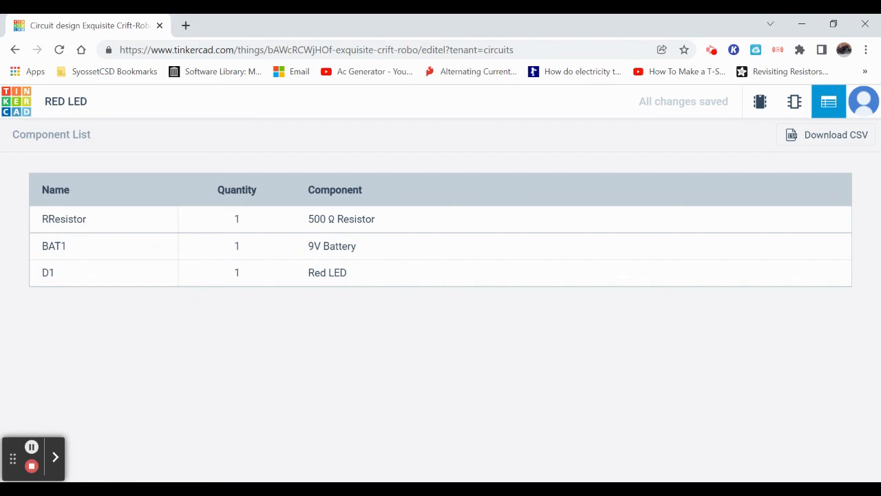
mouse_move(178, 241)
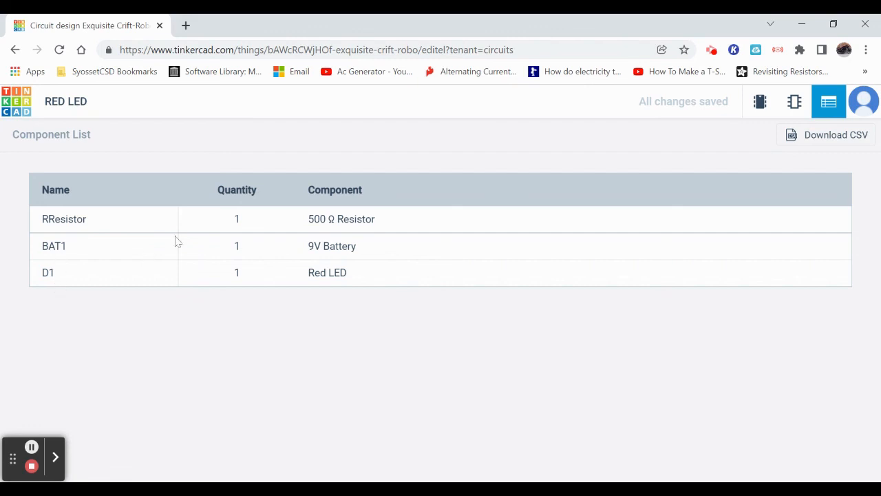
mouse_move(336, 229)
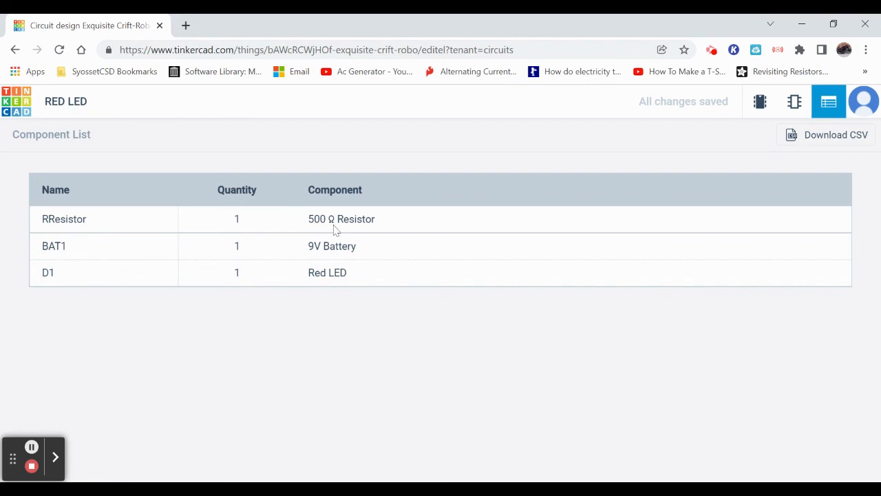
mouse_move(430, 204)
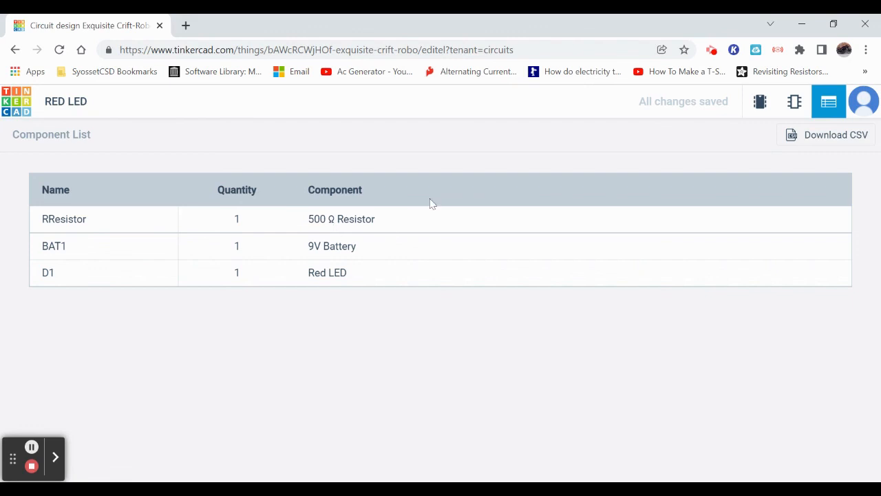
mouse_move(185, 89)
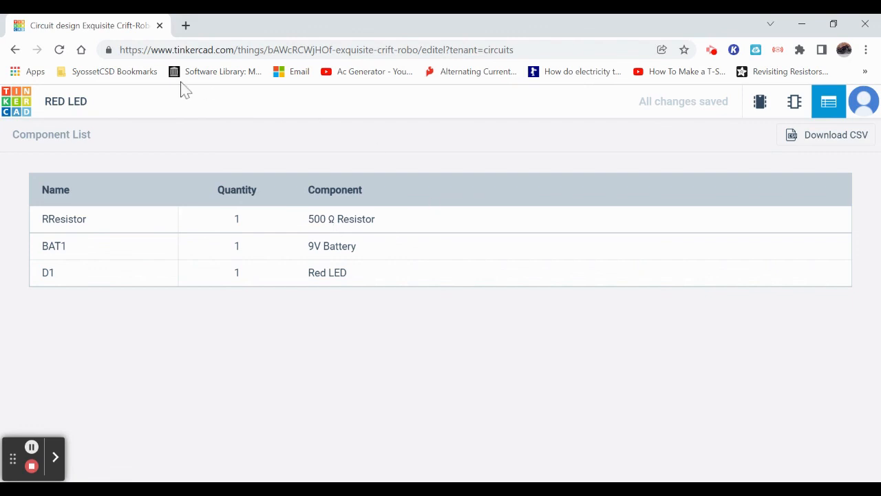
mouse_move(765, 110)
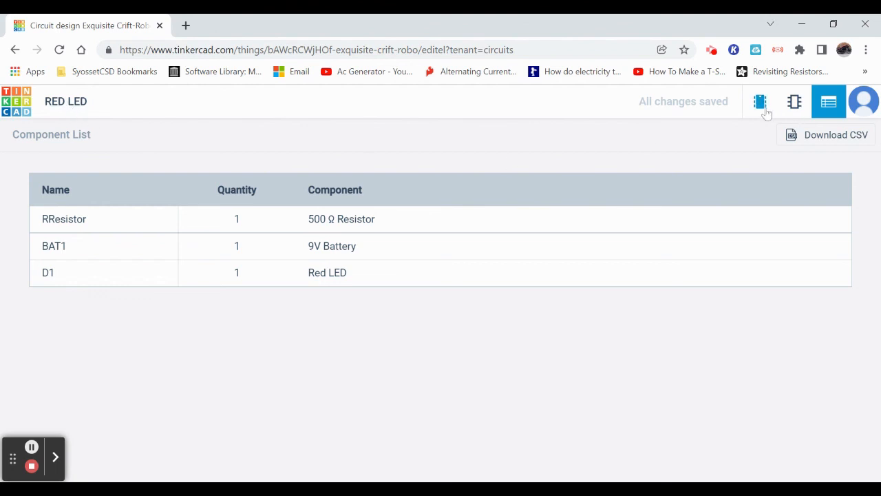
Step: Return to the circuit canvas and bring up the Send To export options
left_click(760, 102)
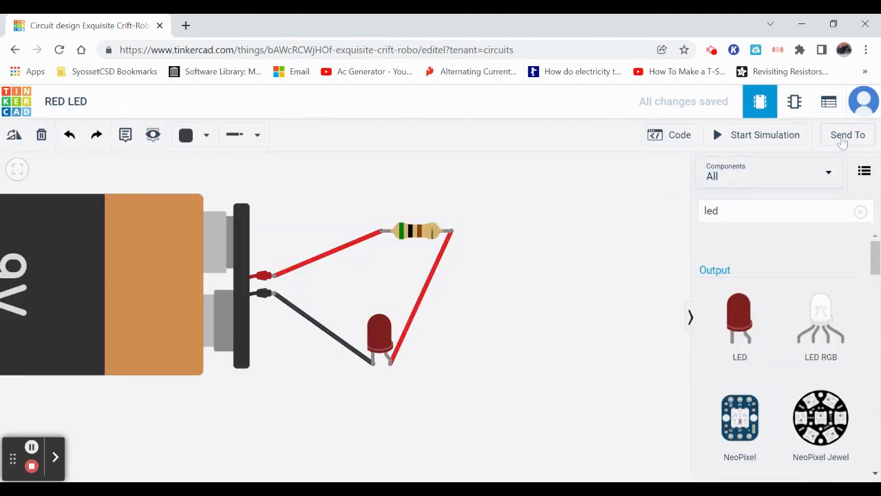
left_click(848, 134)
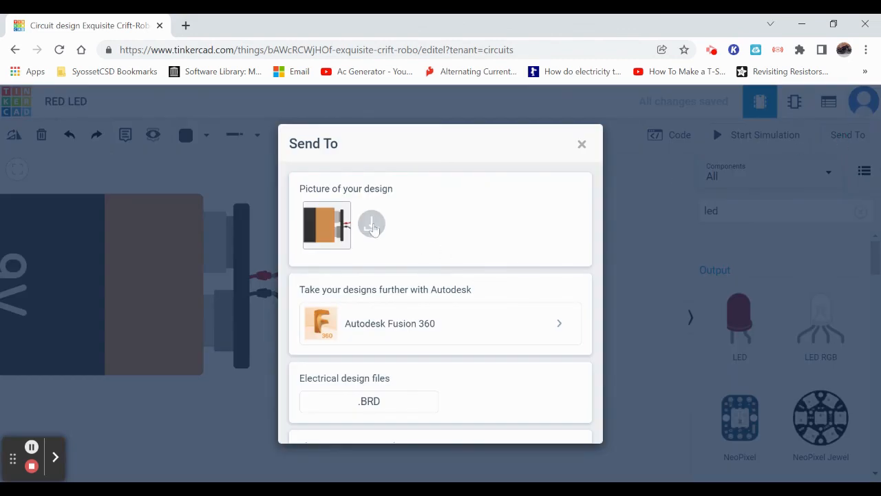